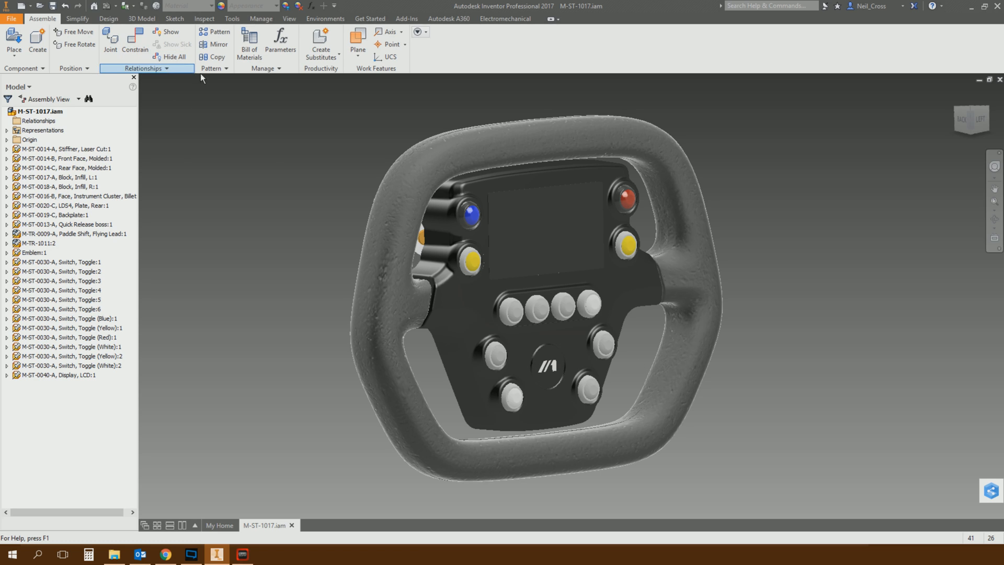
pyautogui.moveTo(168, 36)
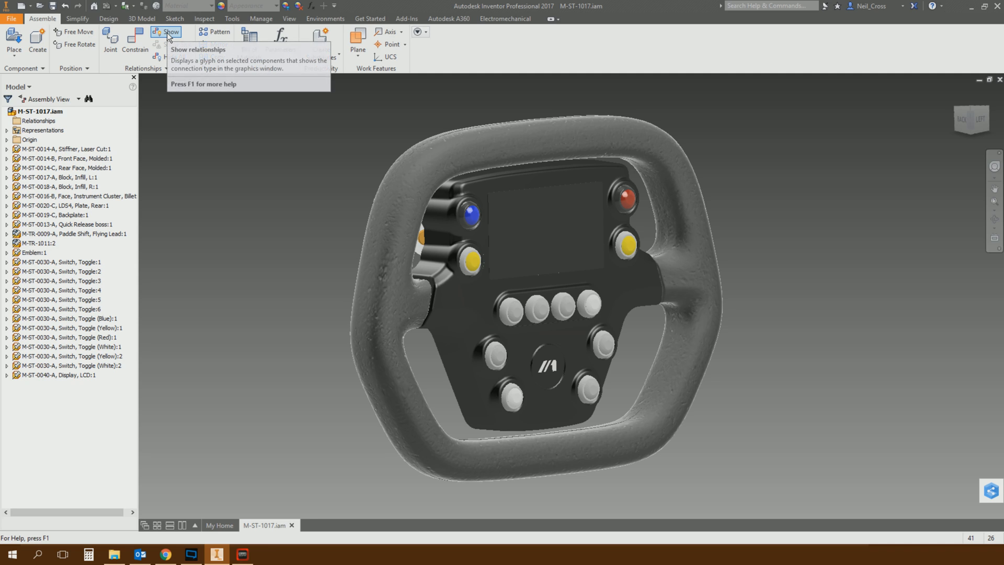
pyautogui.moveTo(188, 232)
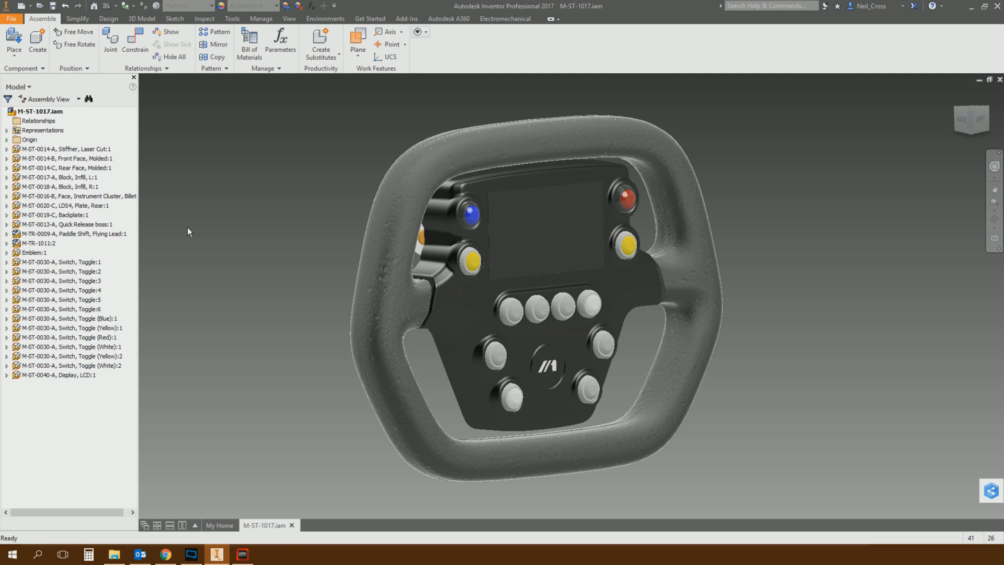
pyautogui.moveTo(879, 449)
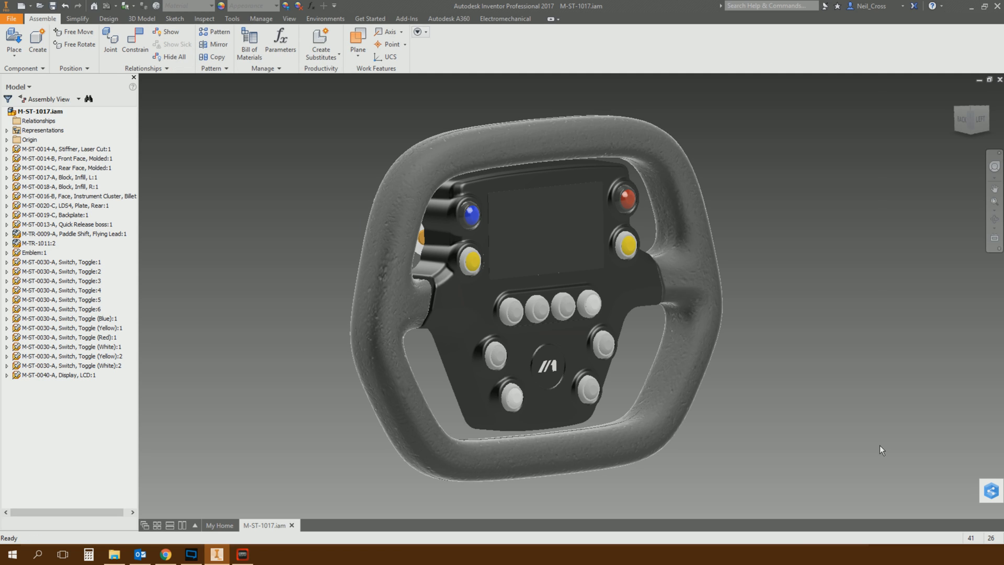
pyautogui.moveTo(953, 491)
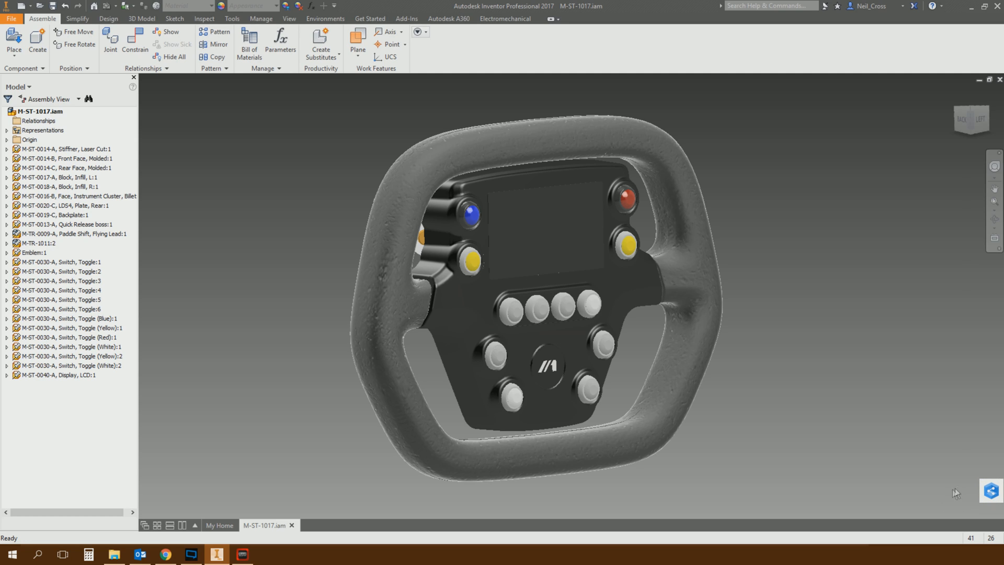
pyautogui.moveTo(945, 498)
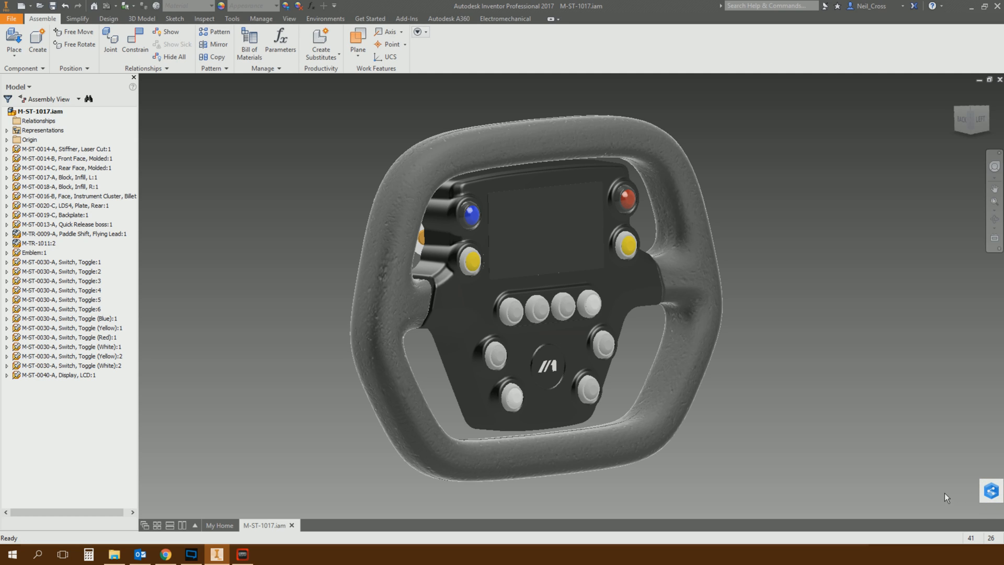
pyautogui.moveTo(916, 500)
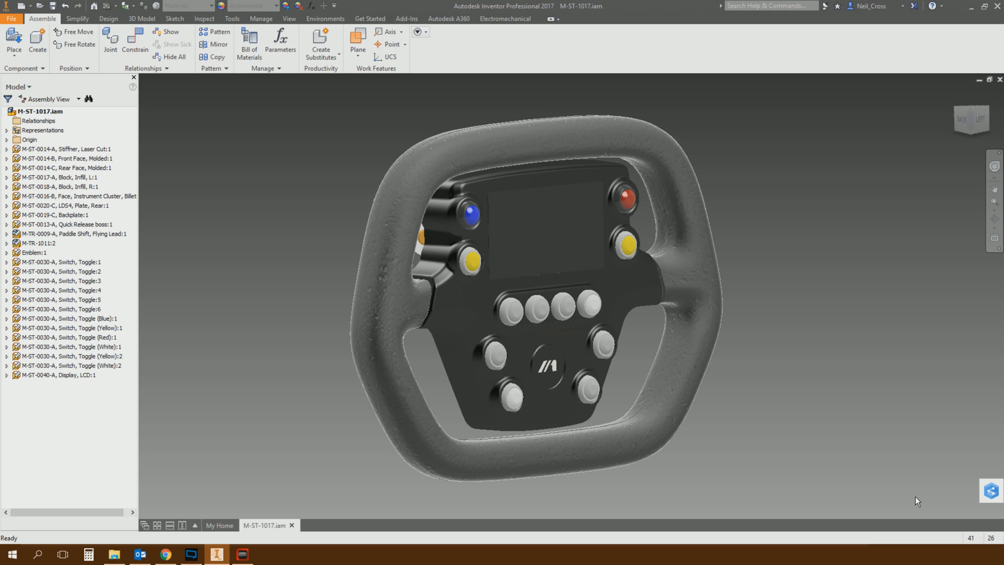
pyautogui.moveTo(902, 456)
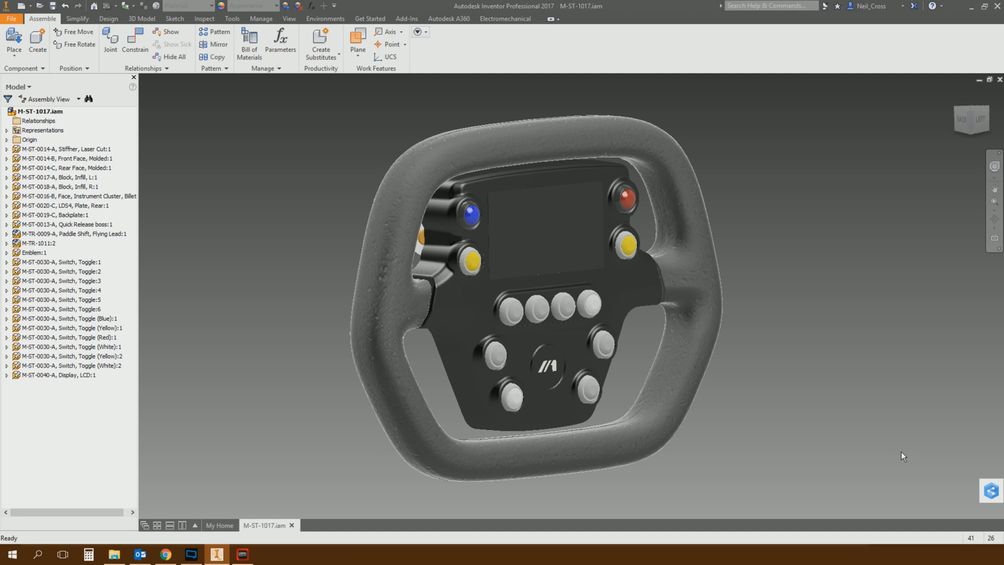
pyautogui.moveTo(939, 444)
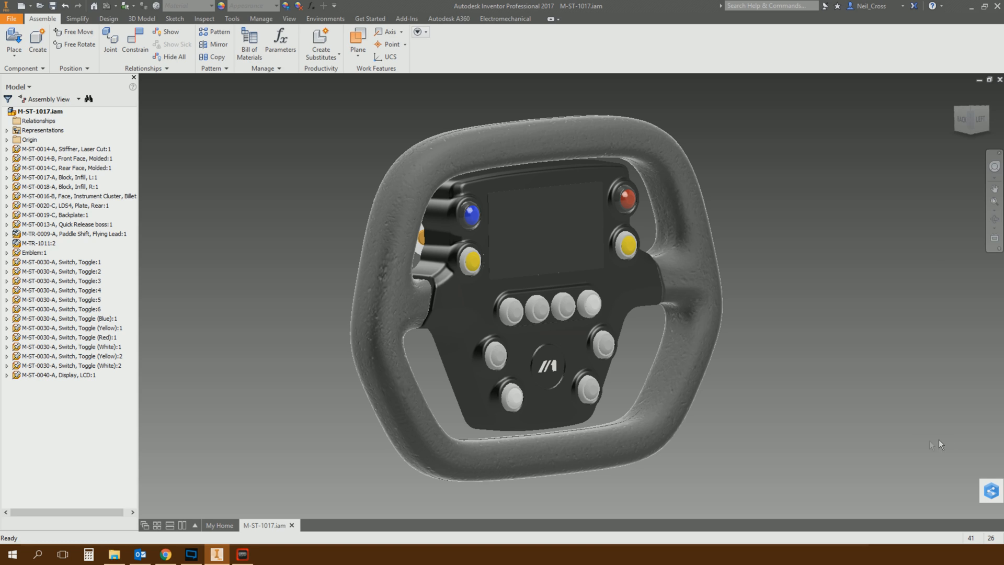
pyautogui.moveTo(981, 475)
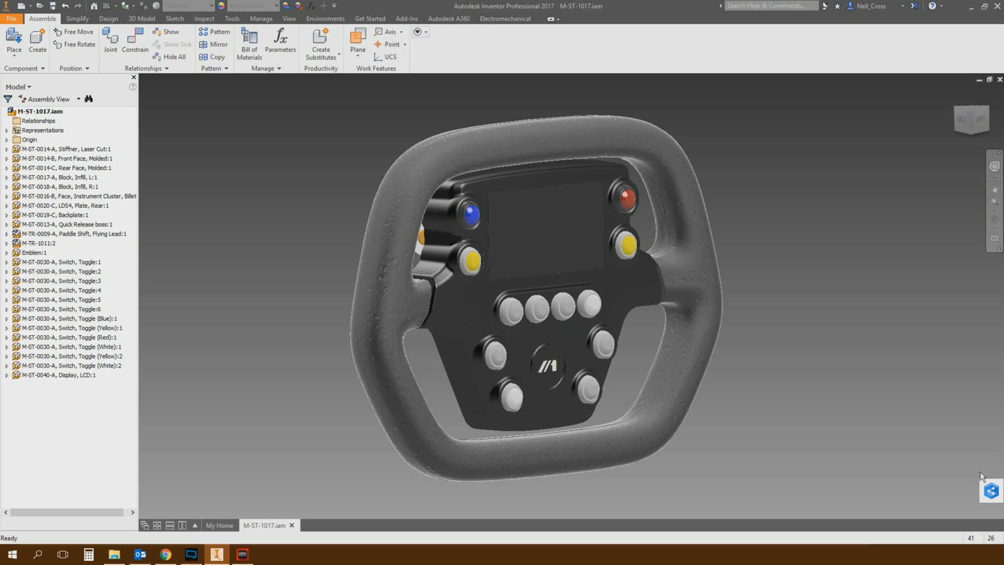
pyautogui.moveTo(979, 498)
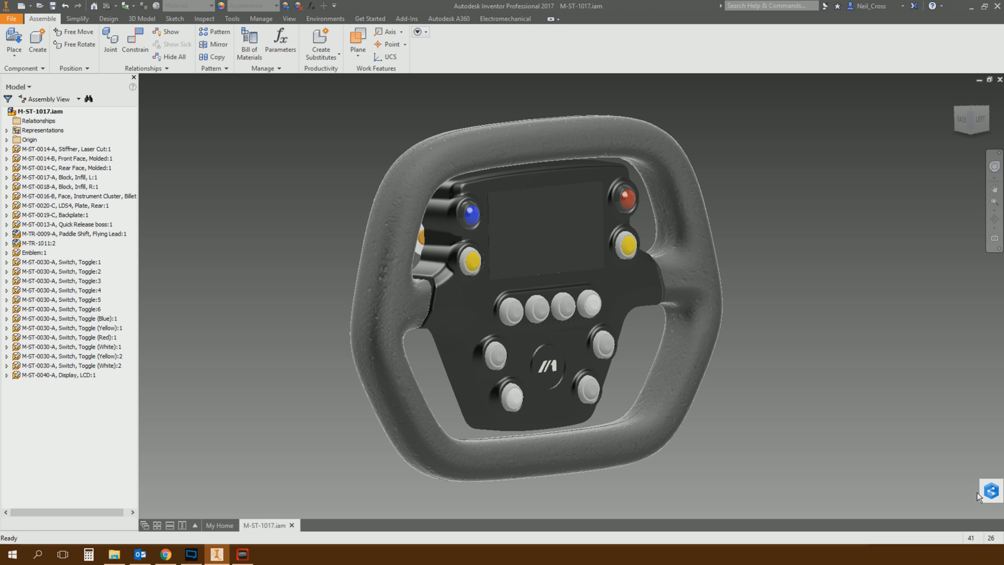
pyautogui.moveTo(959, 501)
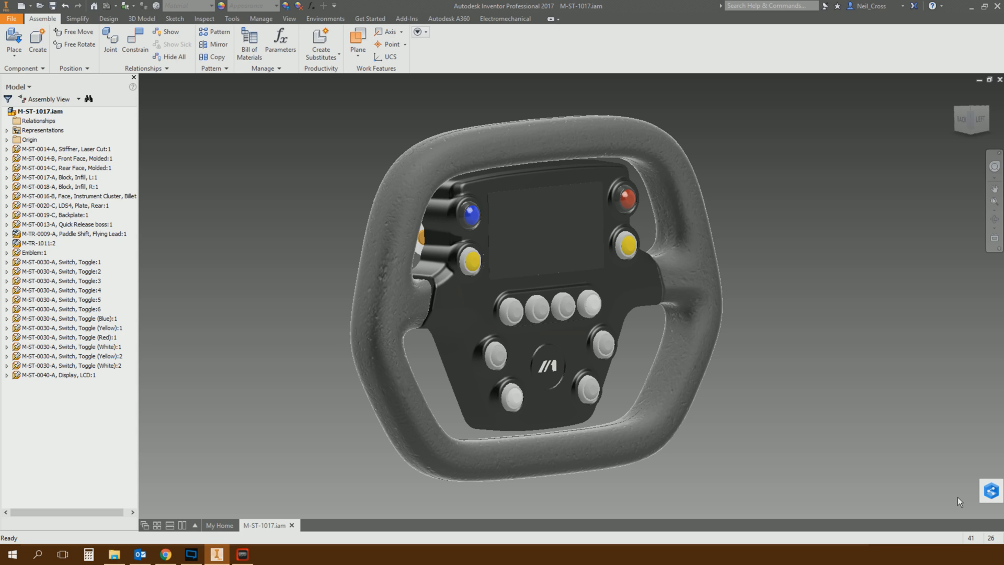
pyautogui.moveTo(943, 508)
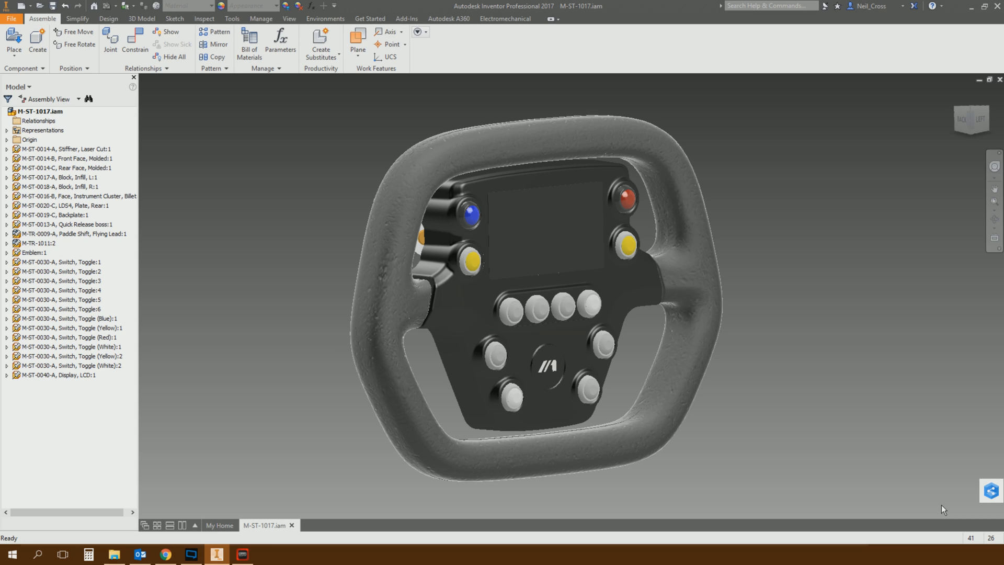
pyautogui.moveTo(925, 422)
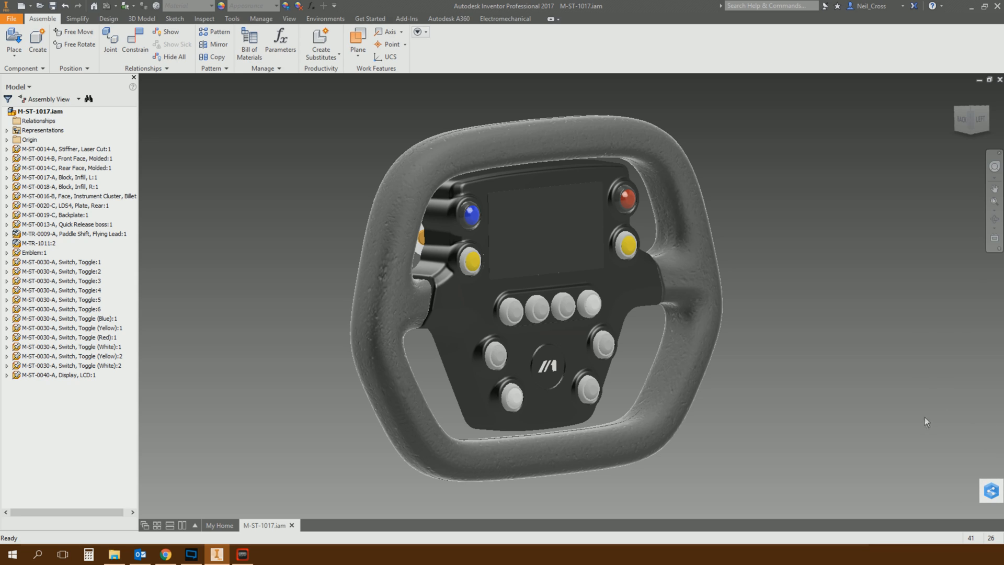
pyautogui.moveTo(825, 462)
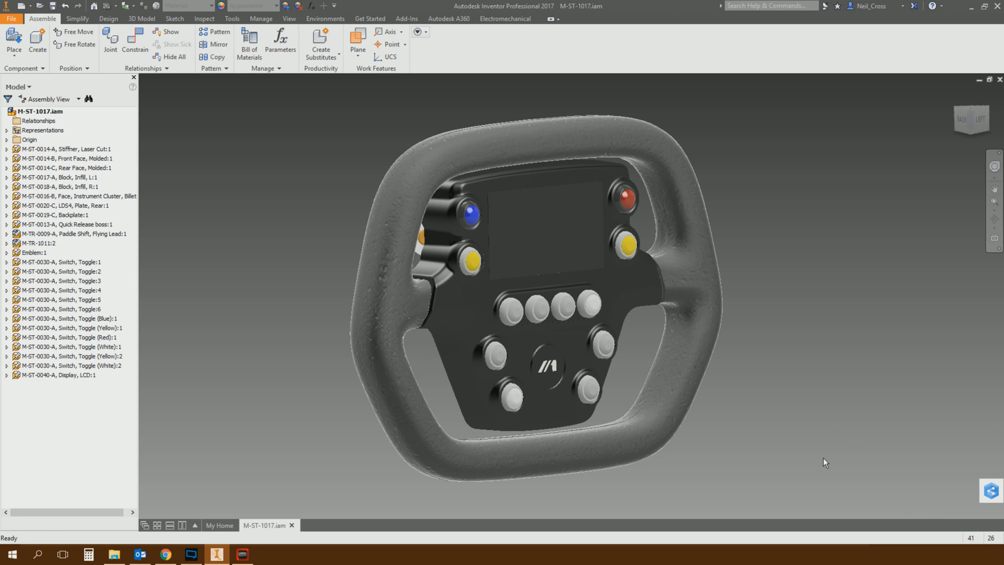
pyautogui.moveTo(788, 436)
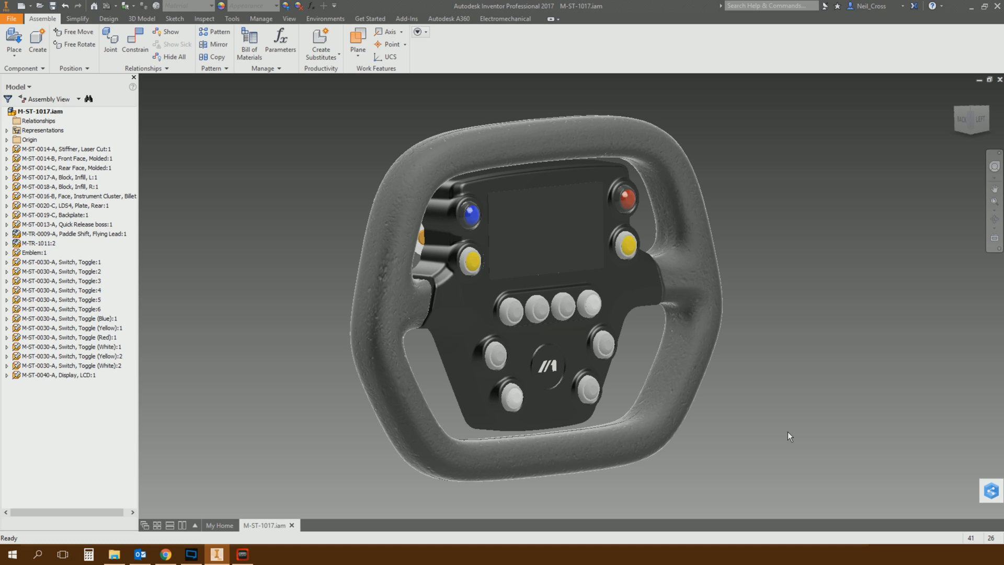
pyautogui.moveTo(772, 435)
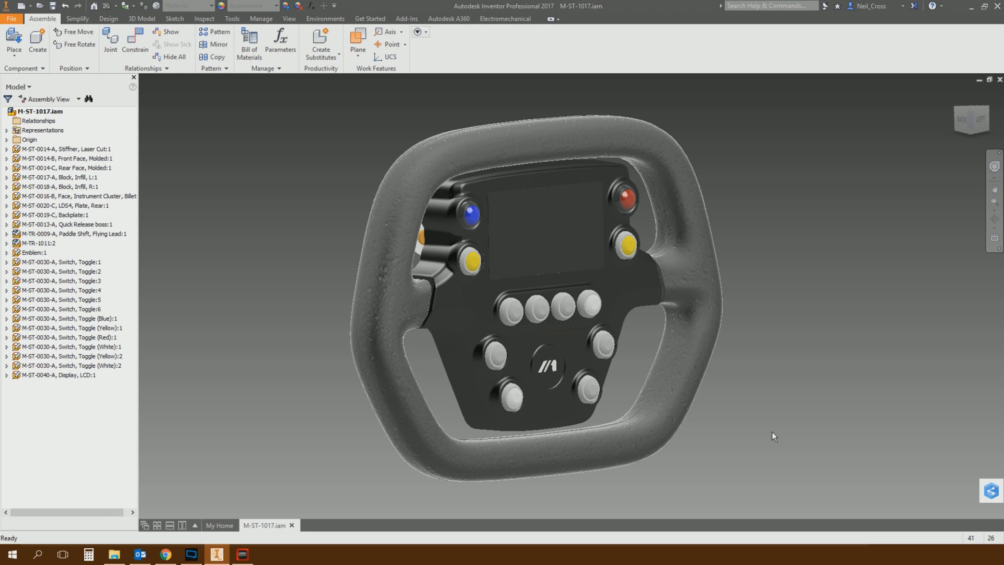
pyautogui.moveTo(817, 369)
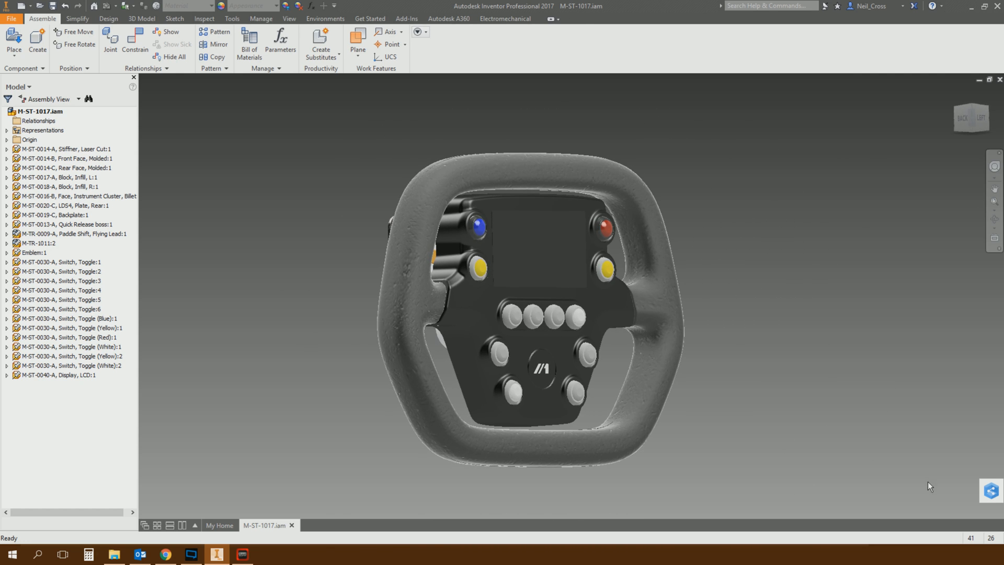
pyautogui.moveTo(953, 484)
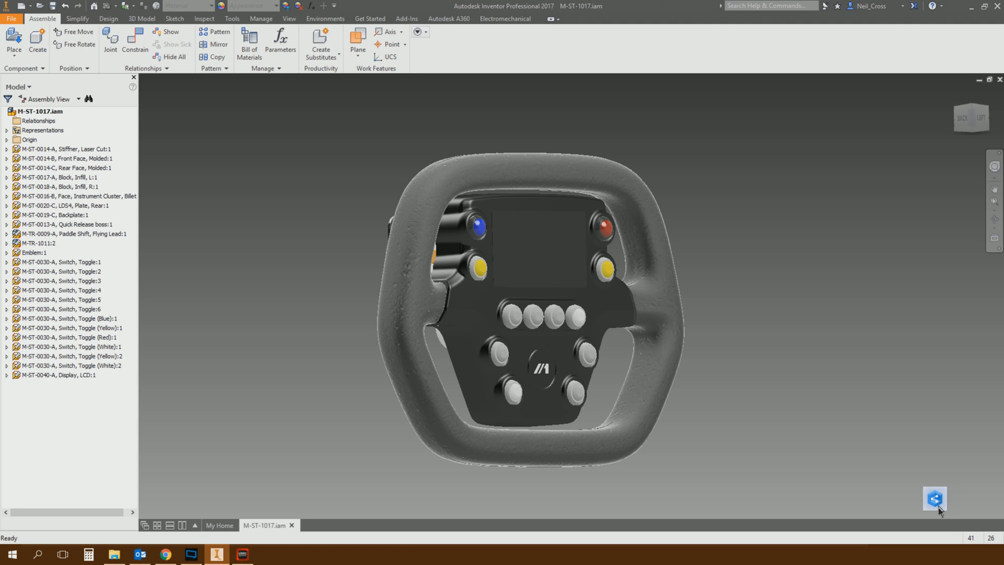
pyautogui.moveTo(973, 512)
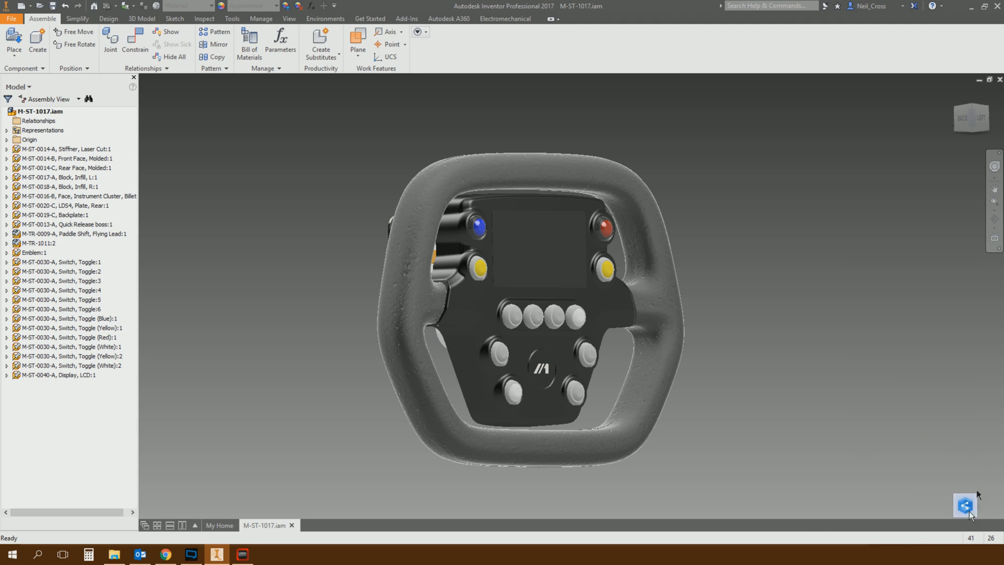
pyautogui.moveTo(930, 484)
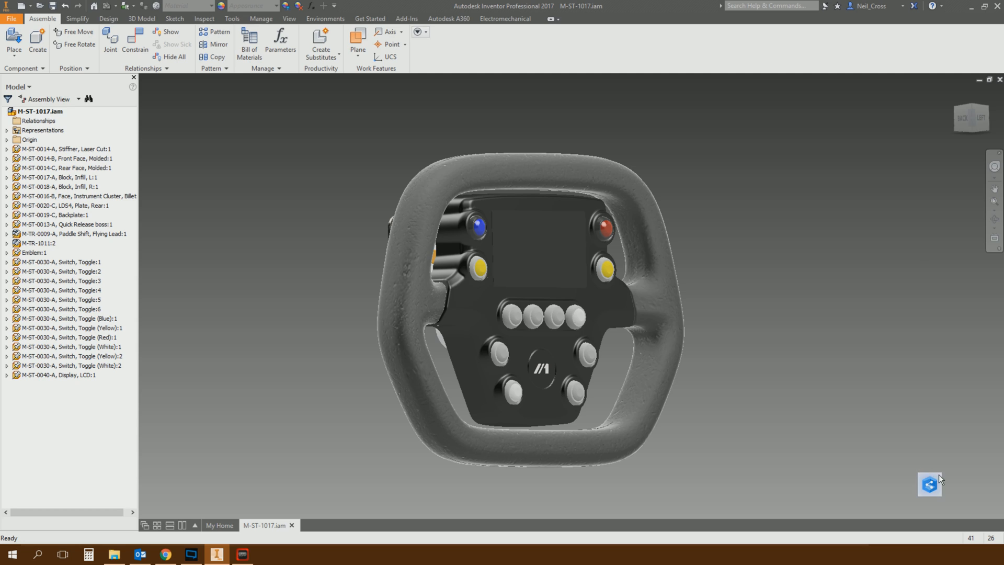
pyautogui.moveTo(928, 484)
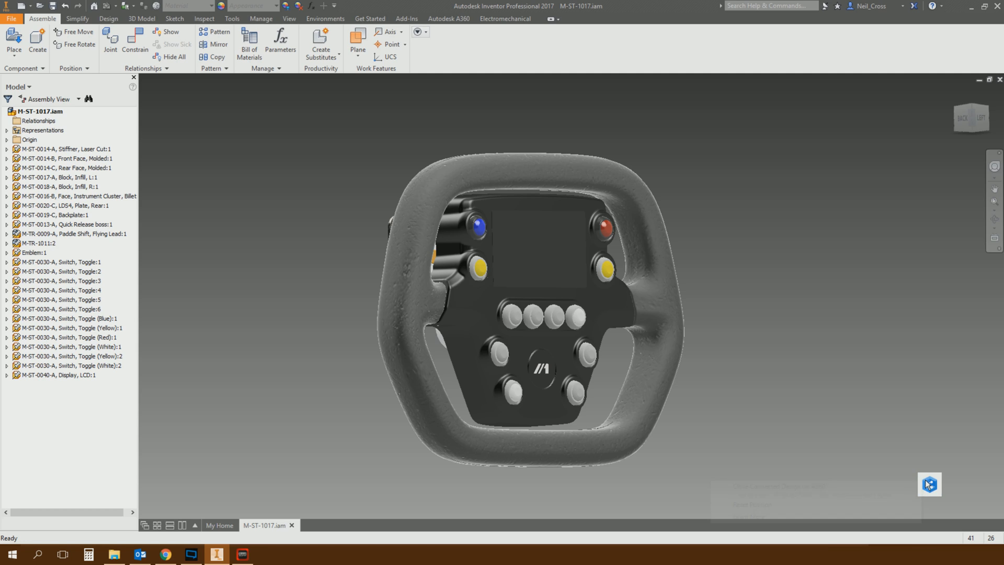
pyautogui.click(928, 484)
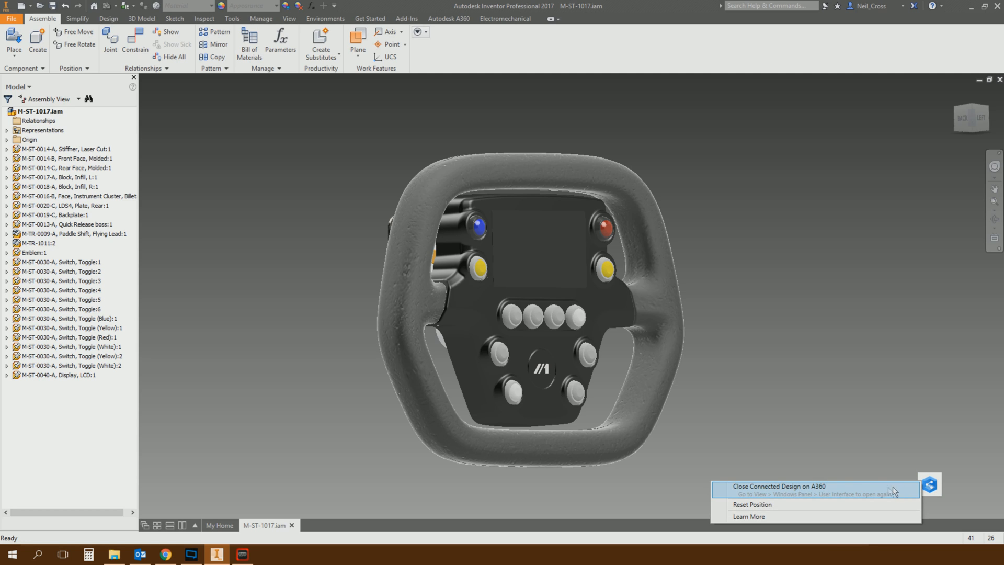
pyautogui.moveTo(856, 497)
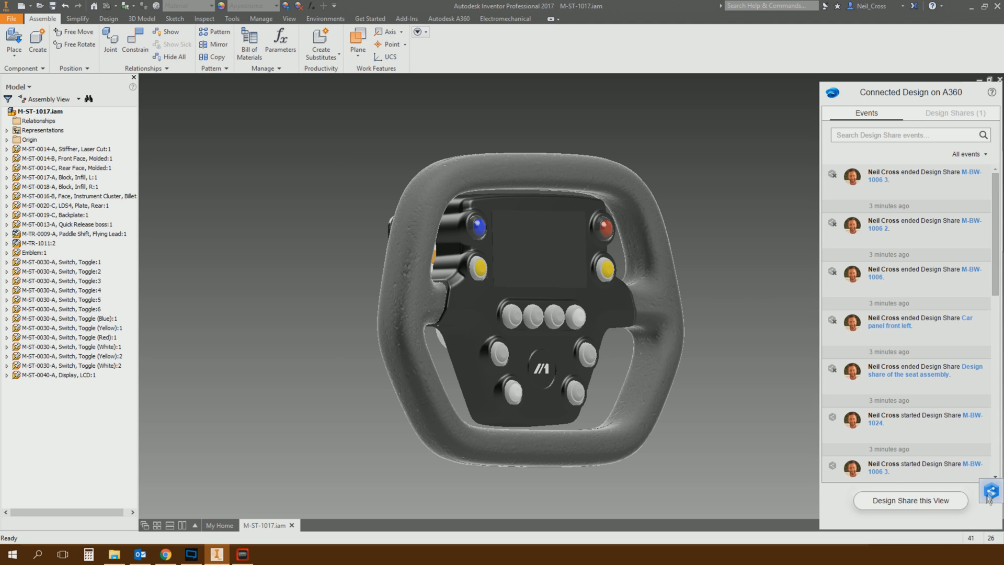
pyautogui.click(64, 158)
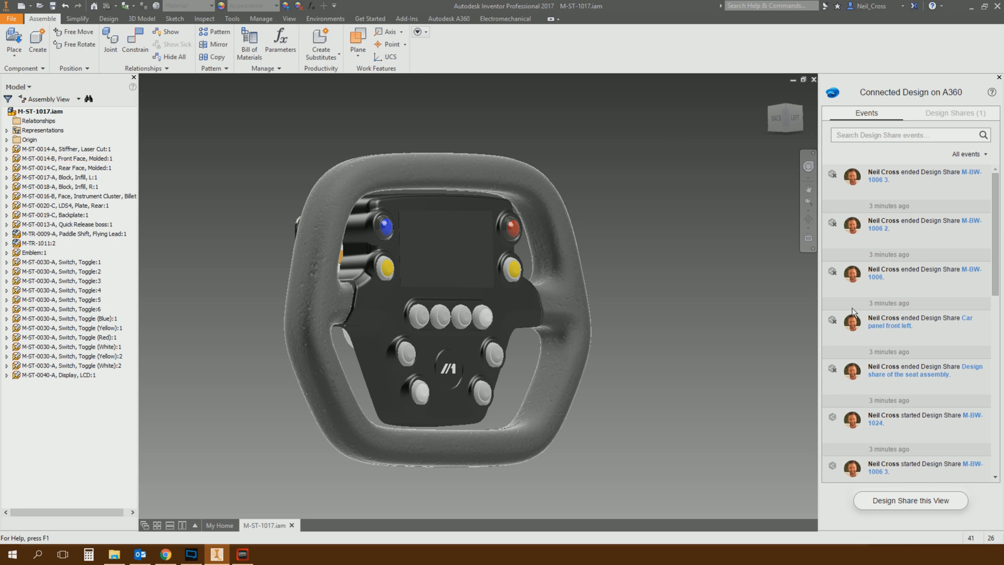
pyautogui.moveTo(602, 171)
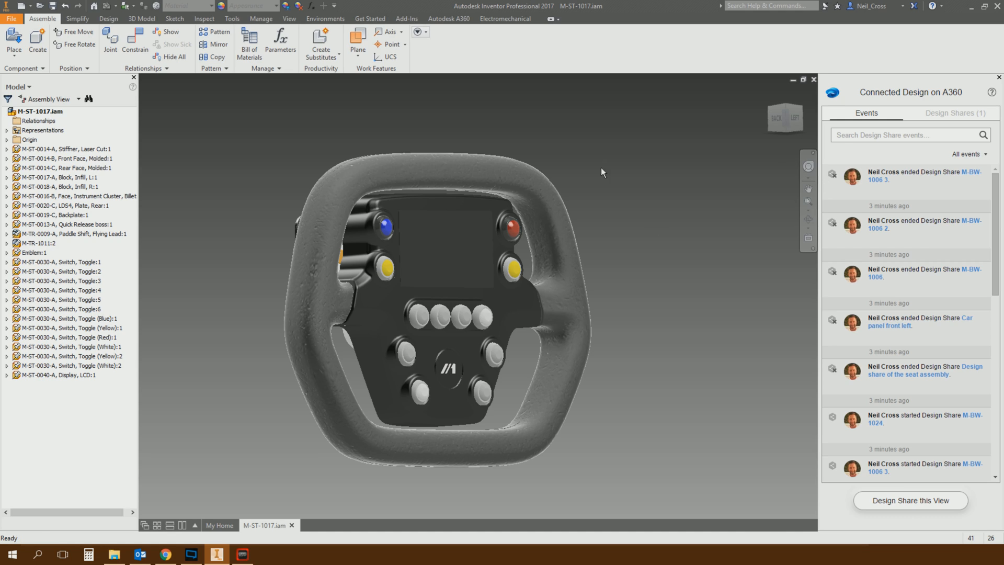
pyautogui.moveTo(908, 499)
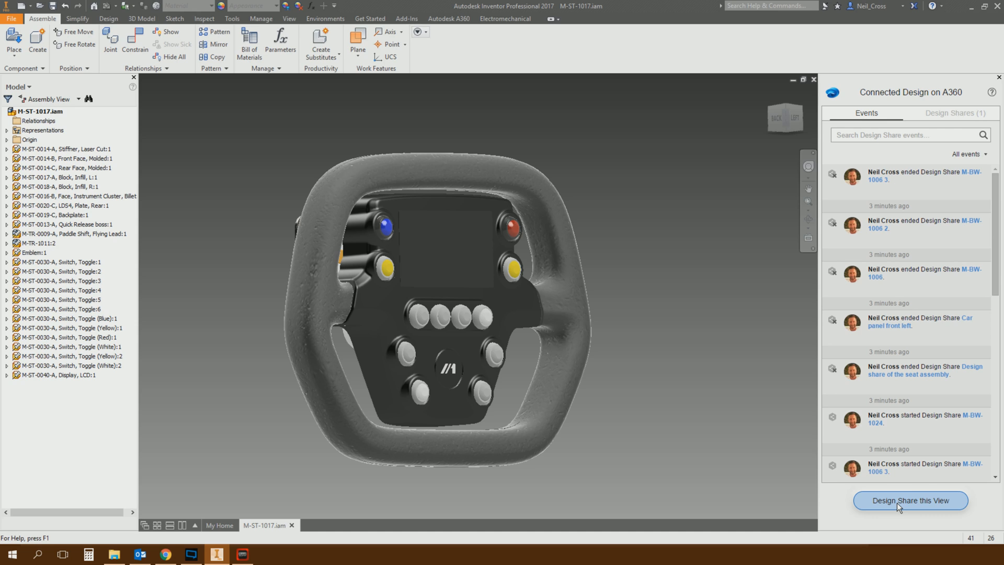
# Begin a Design Share of the view with the comment 'Please give me your feedback on this design'
pyautogui.click(908, 500)
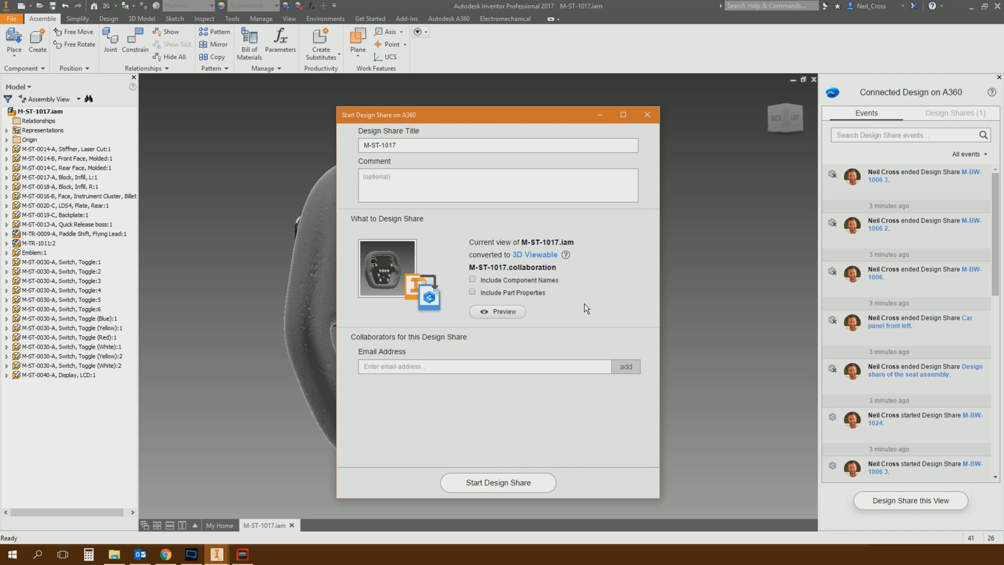
pyautogui.moveTo(402, 123)
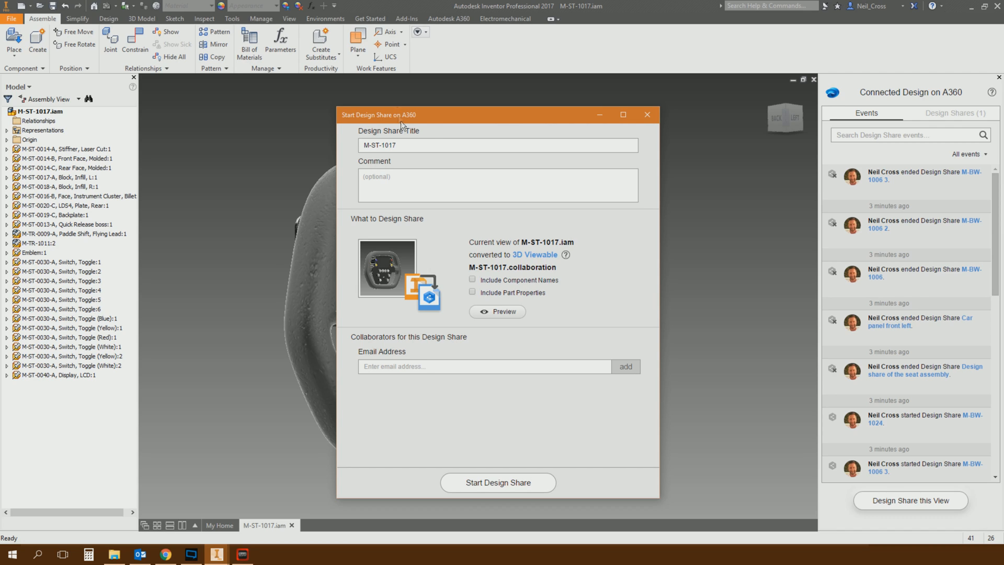
pyautogui.click(498, 144)
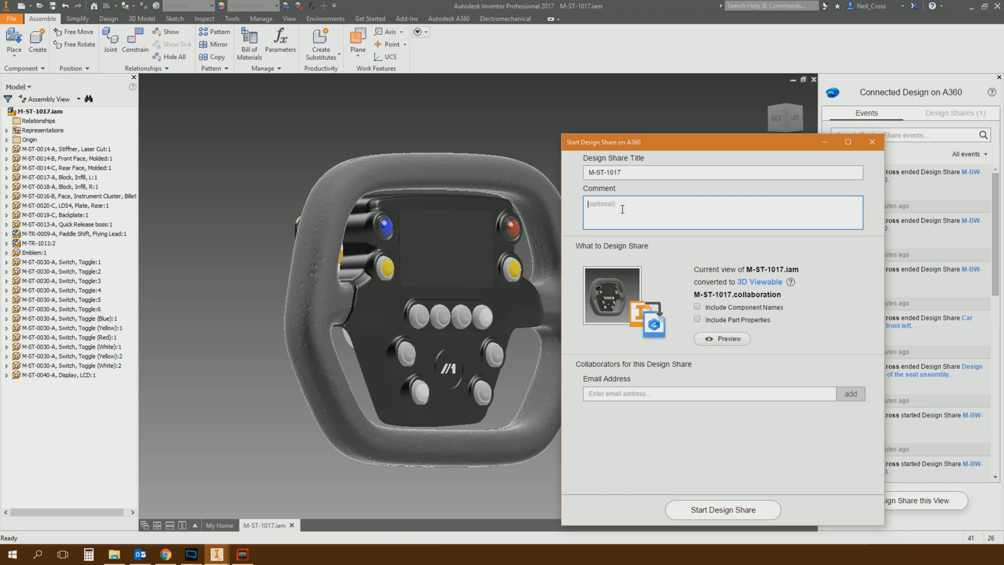
pyautogui.write('Please')
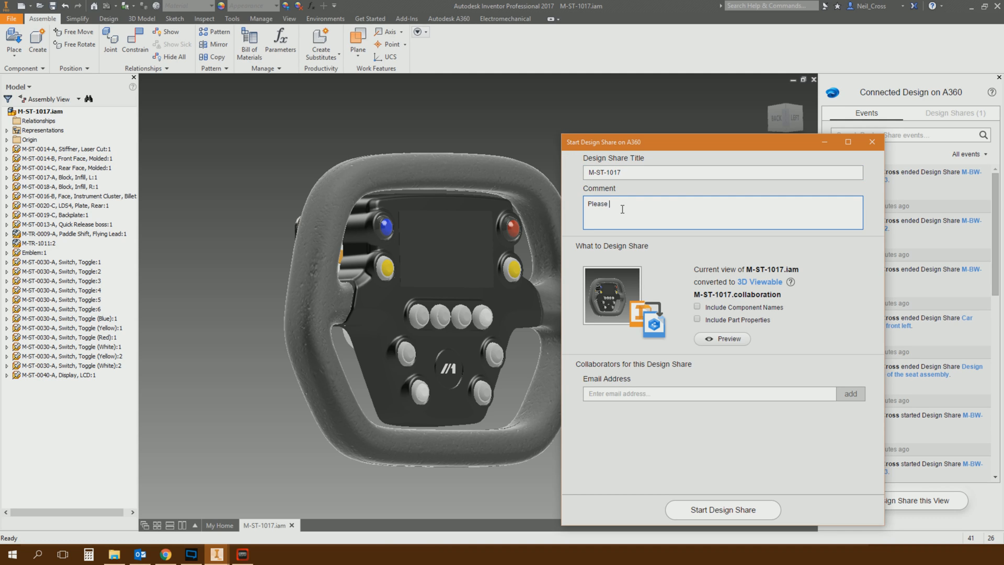
pyautogui.write('give me your feed')
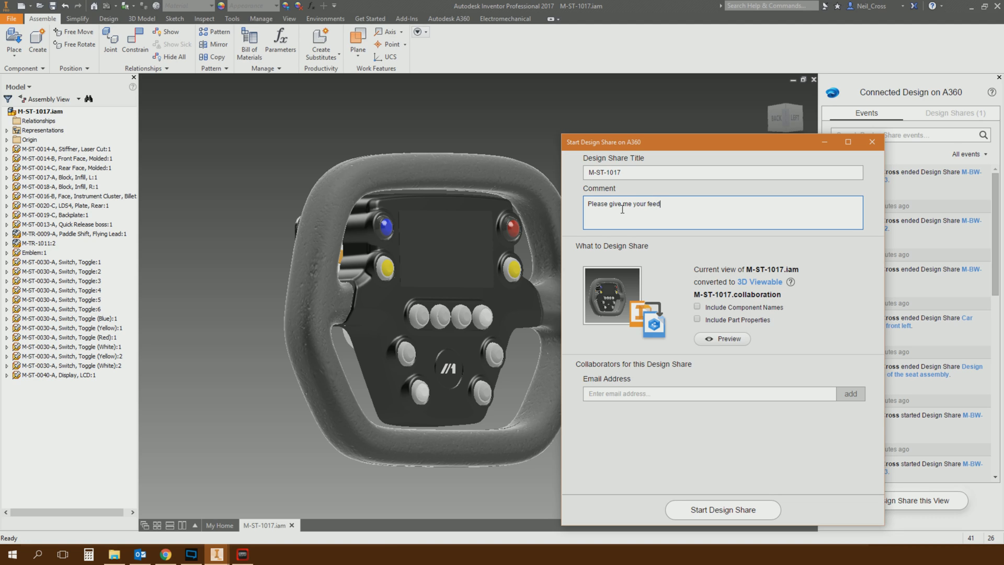
pyautogui.write('back on this design')
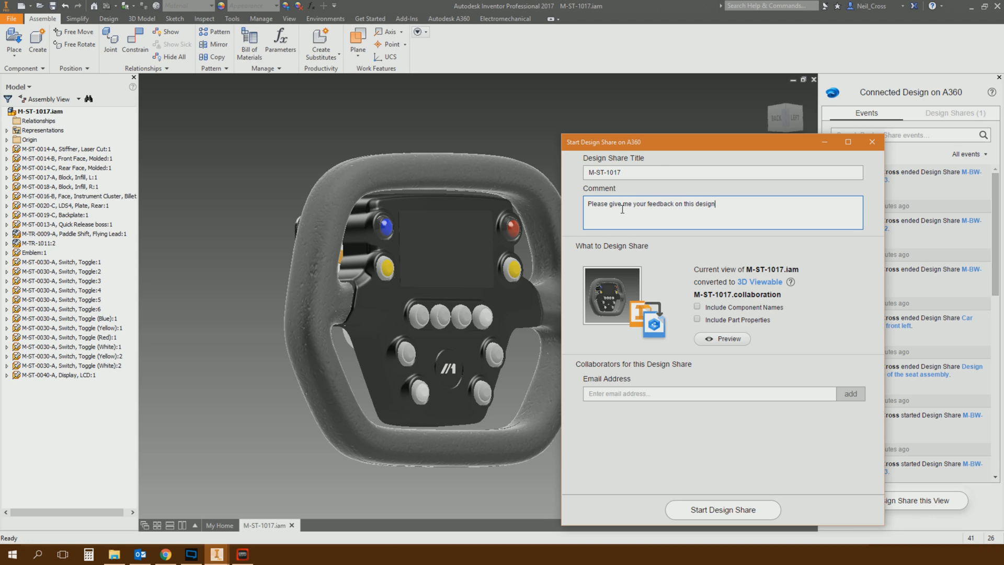
pyautogui.moveTo(717, 316)
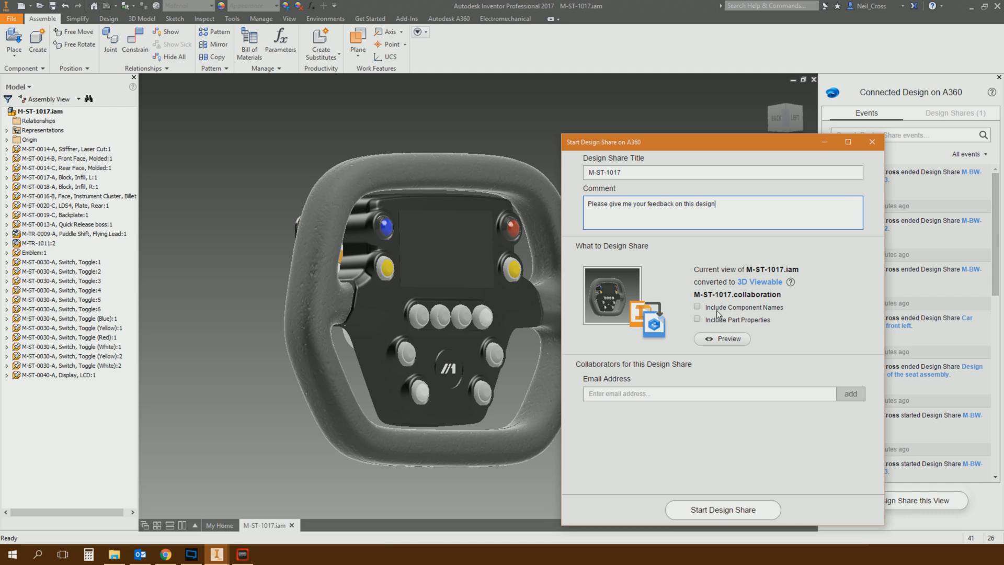
pyautogui.moveTo(124, 174)
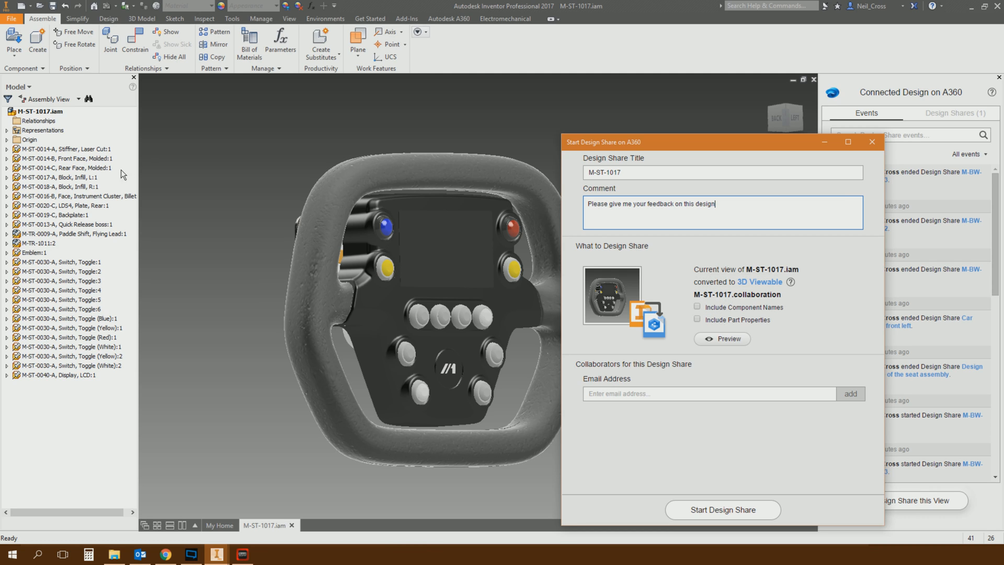
pyautogui.moveTo(50, 430)
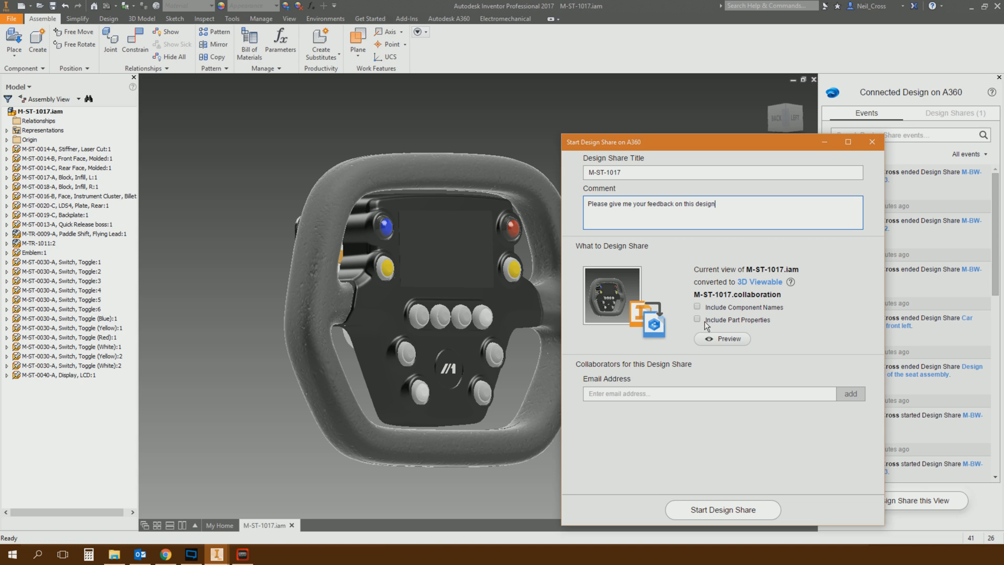
# Include part properties in the M-ST-1017 Design Share
pyautogui.click(697, 320)
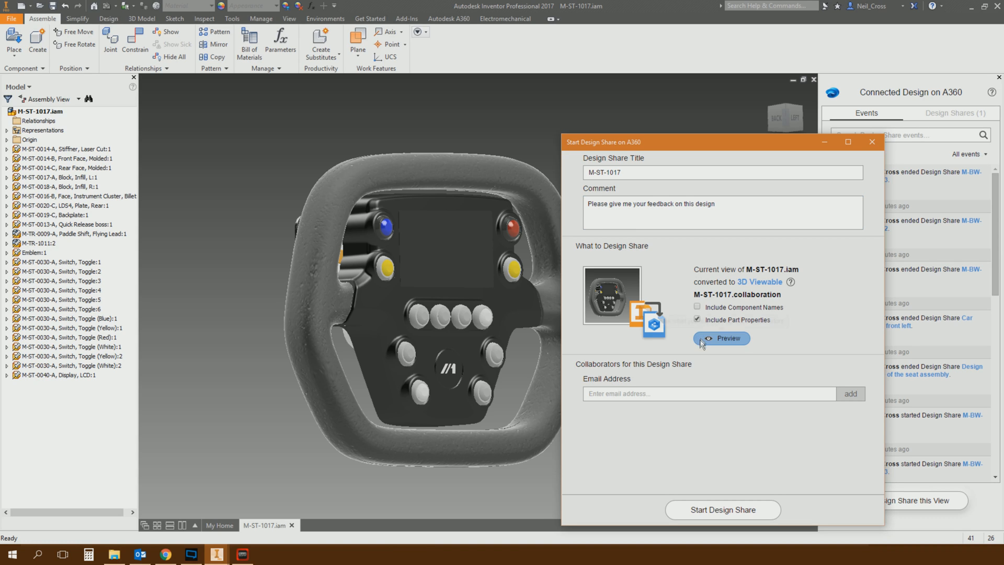
pyautogui.moveTo(659, 371)
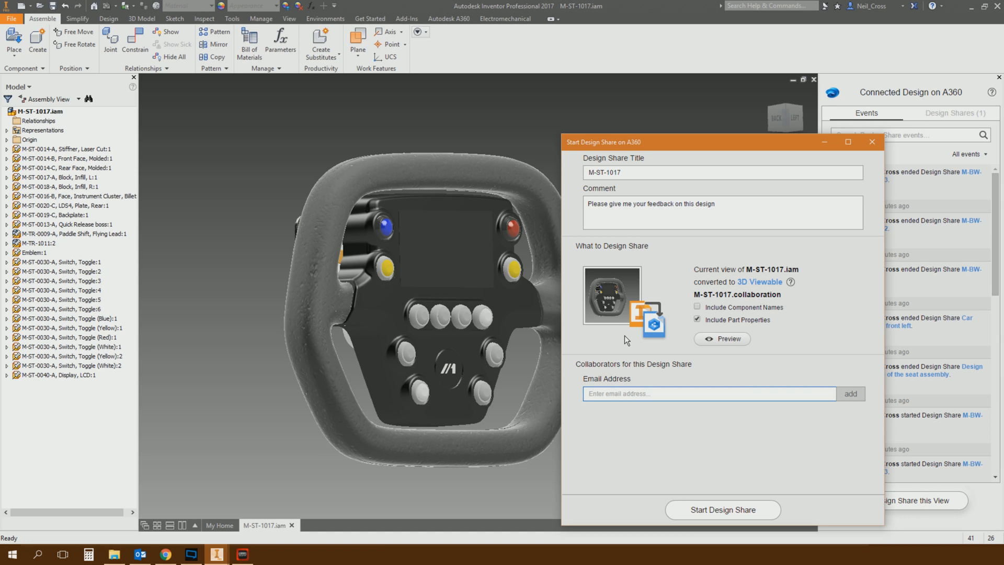
pyautogui.click(65, 158)
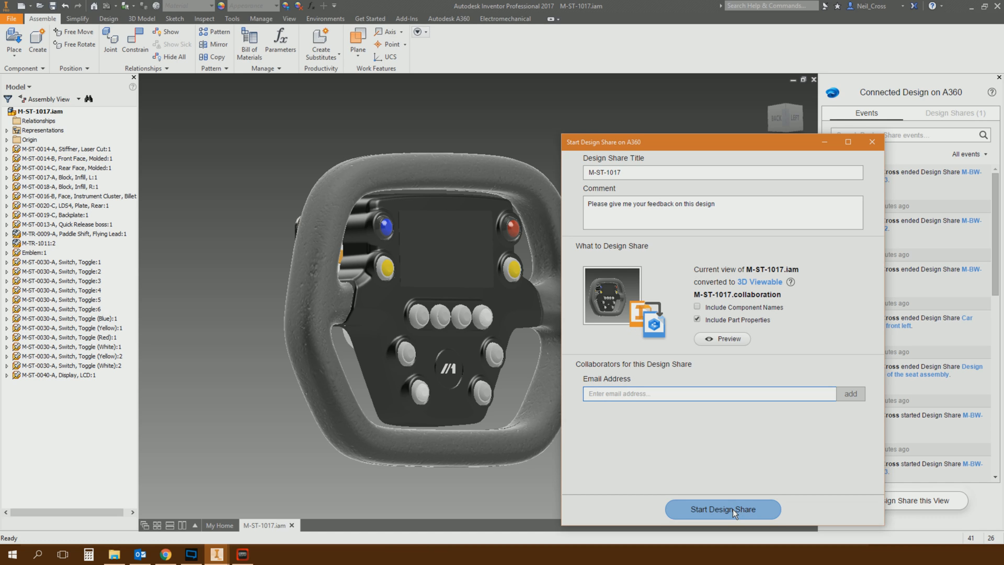
# Start the Design Share so M-ST-1017 is sent to A360
pyautogui.click(722, 509)
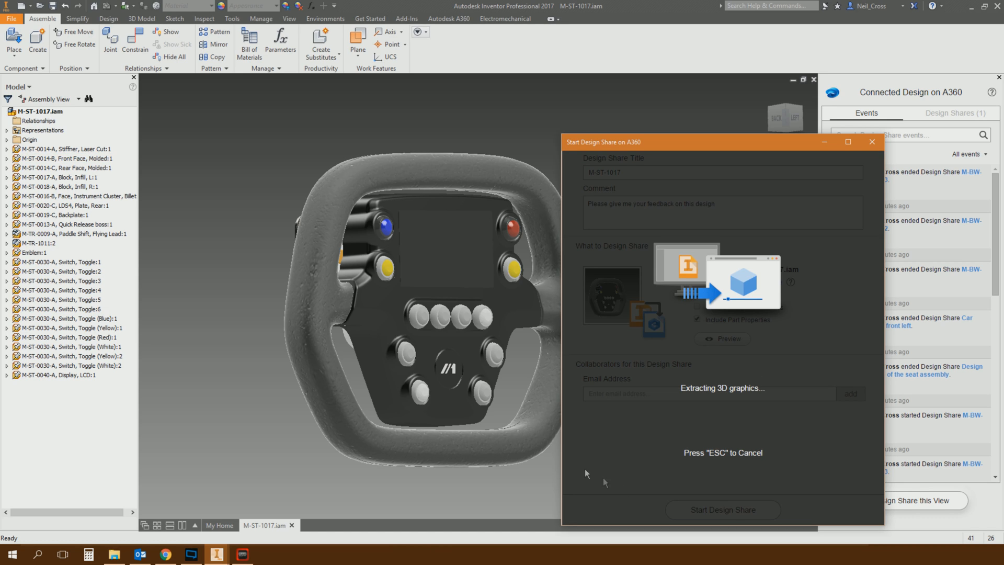
pyautogui.click(723, 509)
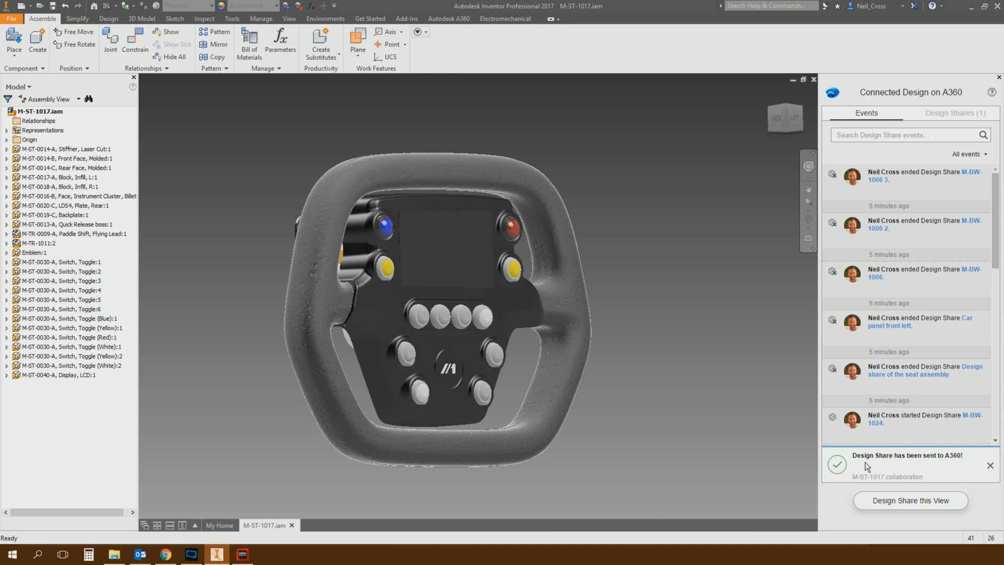
pyautogui.click(909, 500)
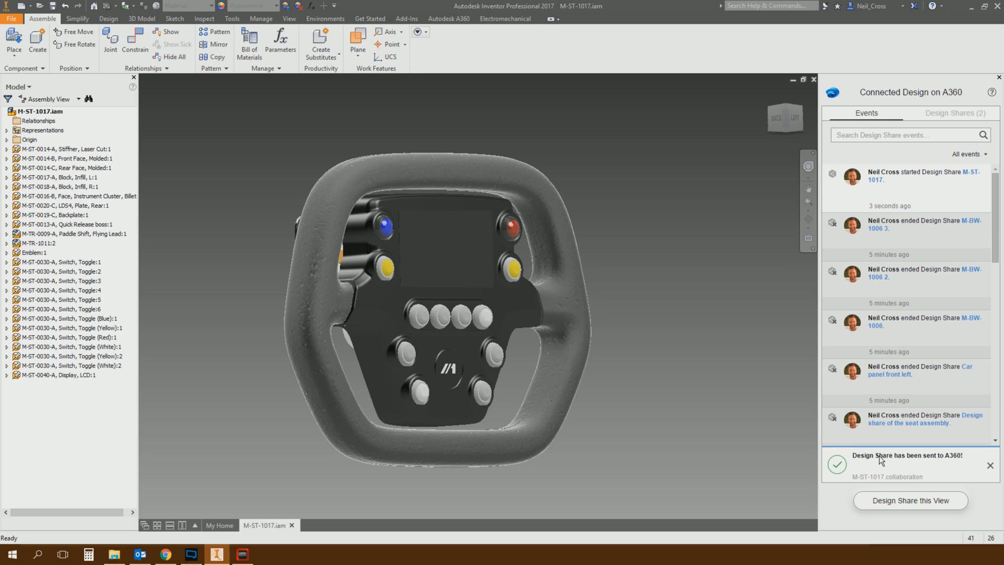
pyautogui.moveTo(653, 325)
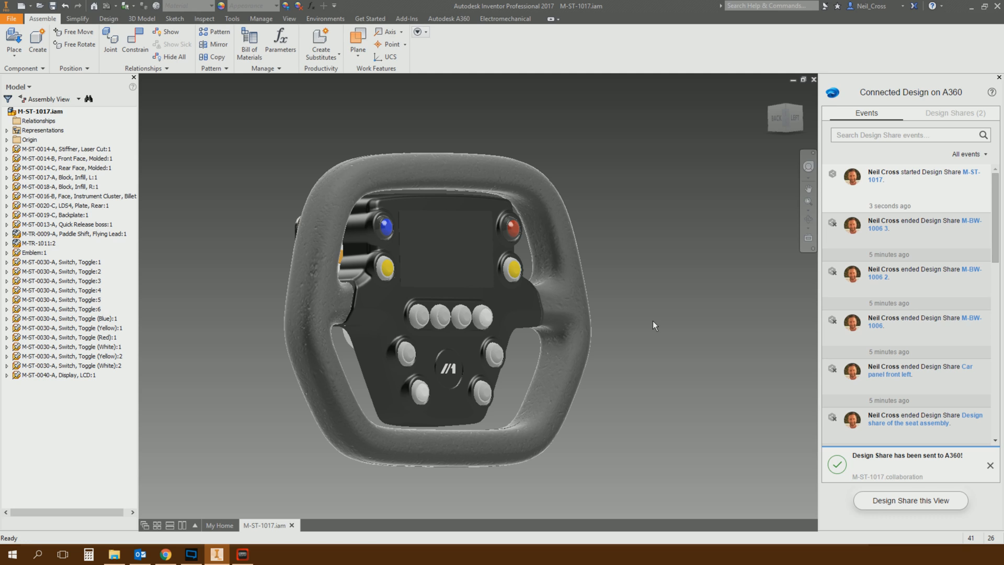
pyautogui.moveTo(813, 80)
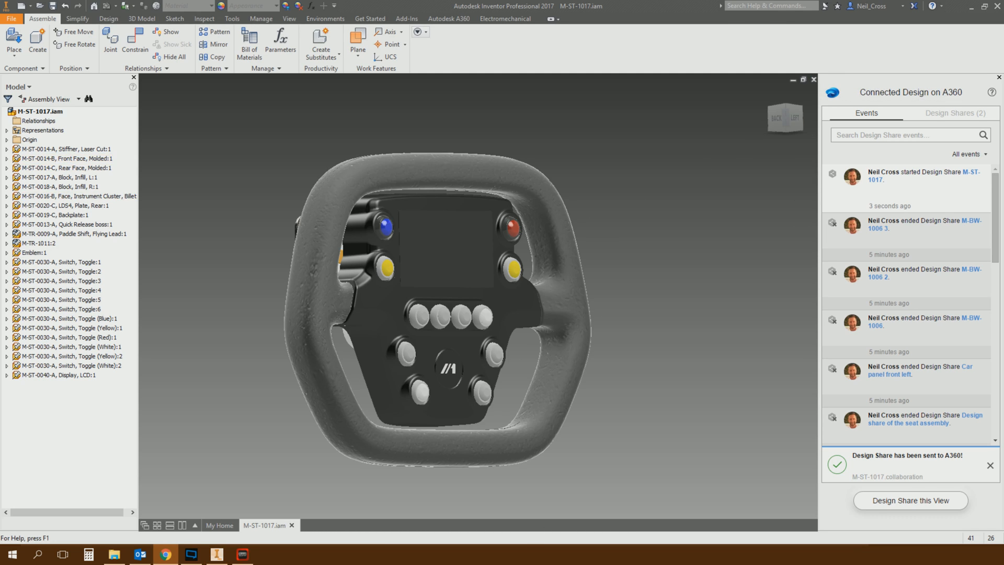
# In Chrome, open the M-ST-1017.collaboration file into the A360 web viewer
pyautogui.click(164, 554)
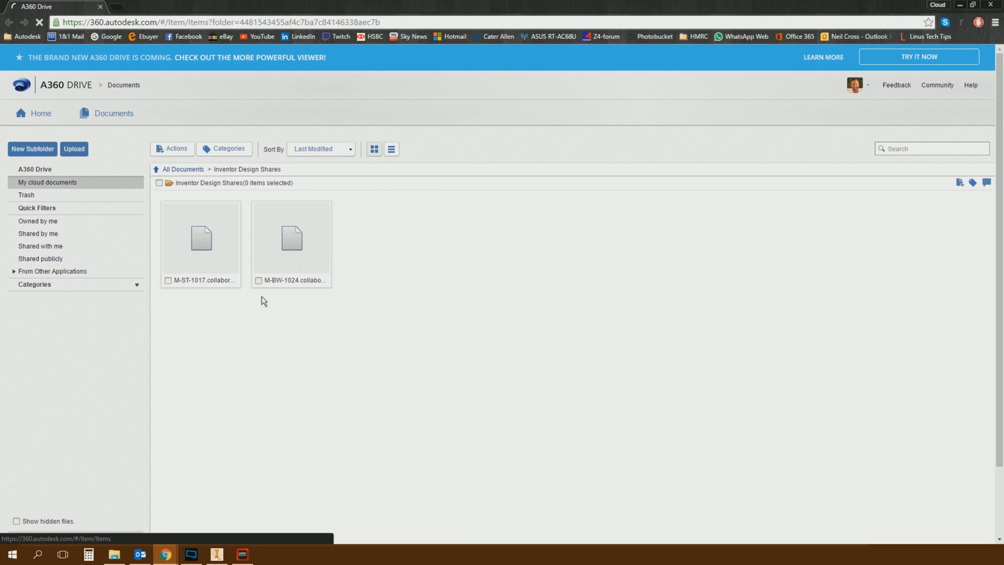
pyautogui.click(918, 56)
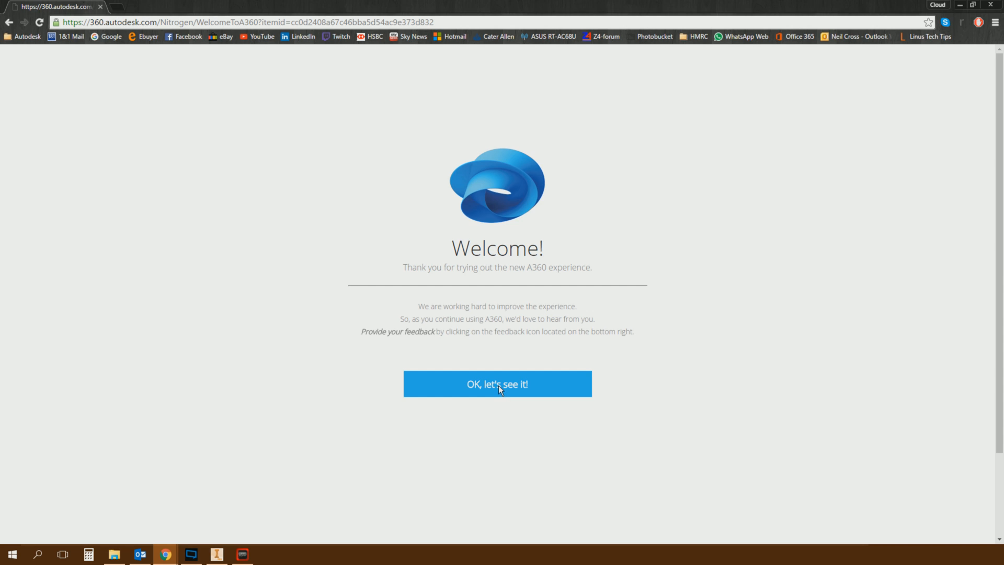
pyautogui.moveTo(494, 388)
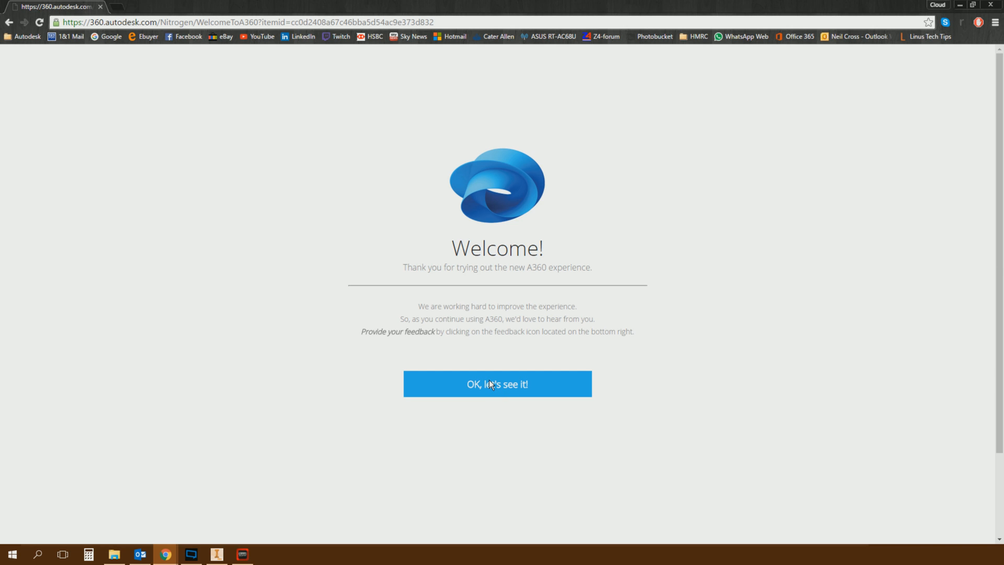
pyautogui.click(496, 384)
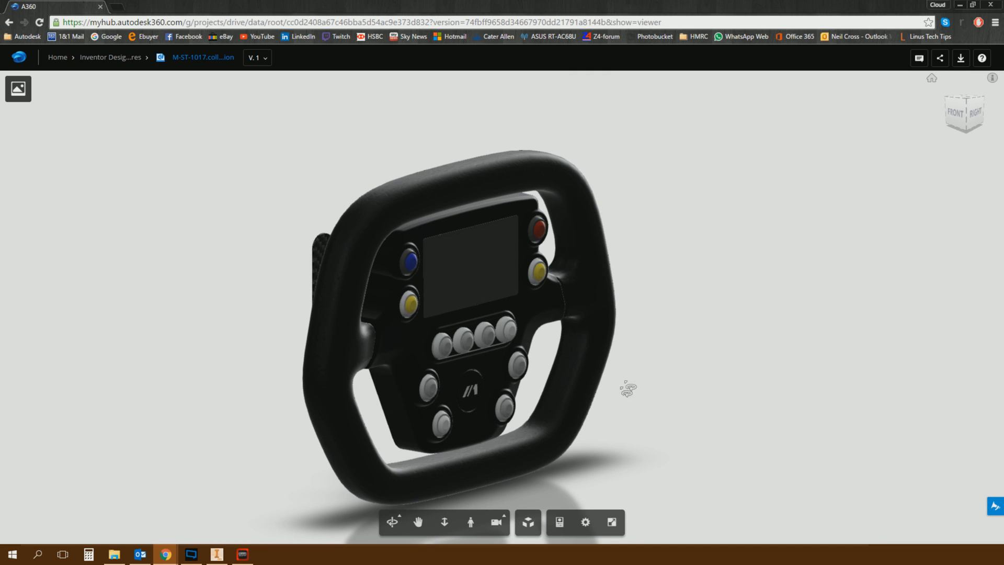
# In the viewer settings, try Warm Light then set the Riverbank lighting environment
pyautogui.click(216, 554)
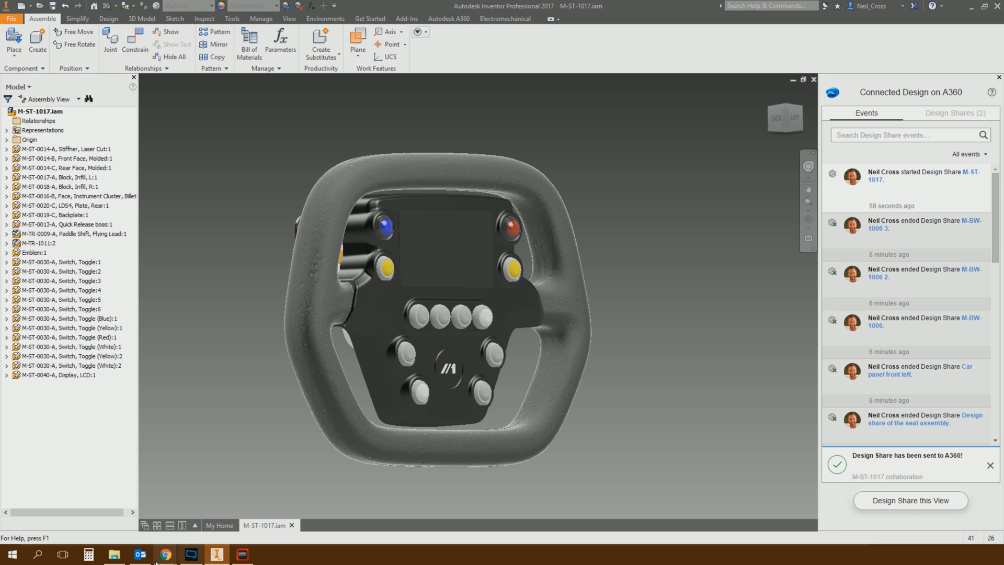
pyautogui.click(164, 555)
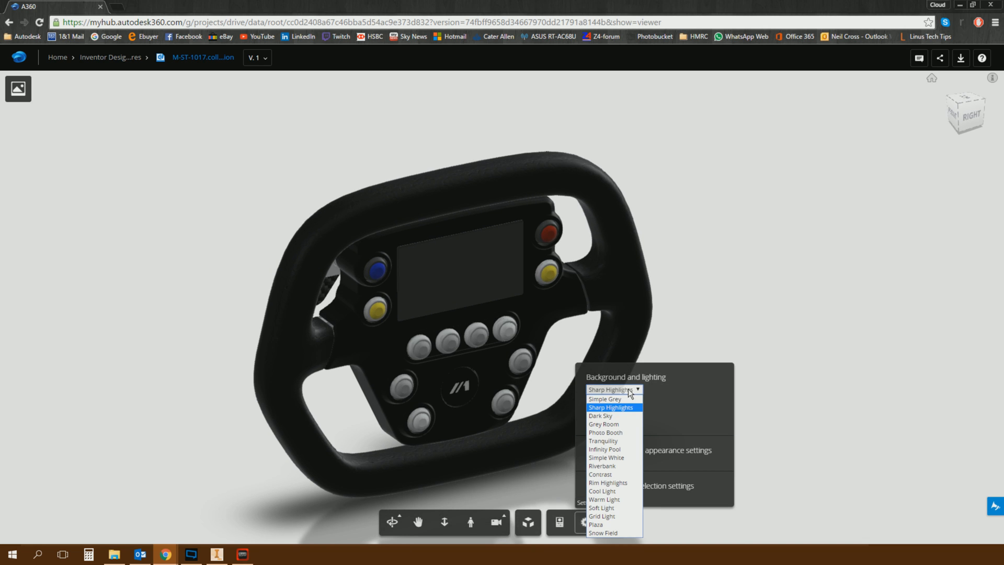
pyautogui.click(603, 499)
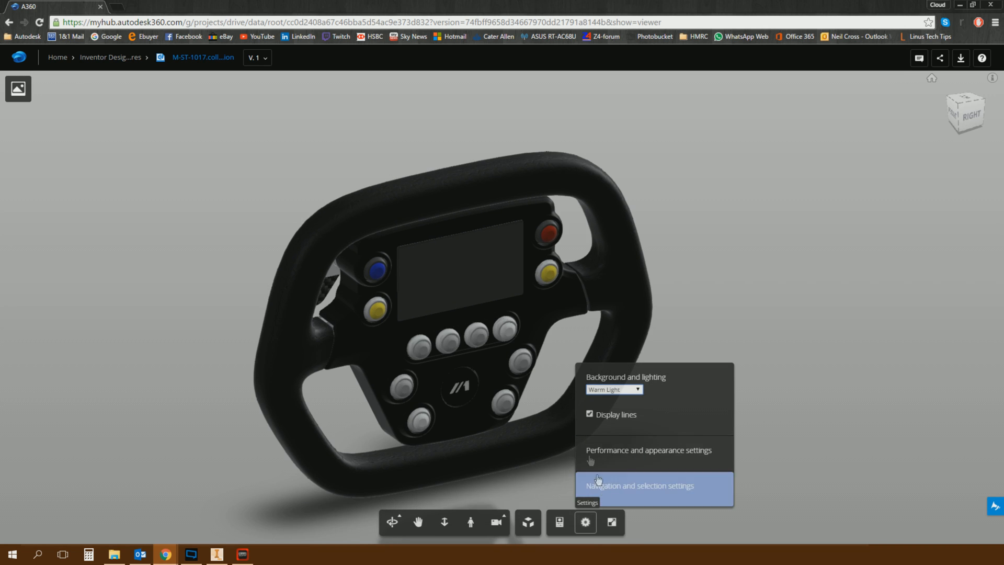
pyautogui.click(612, 389)
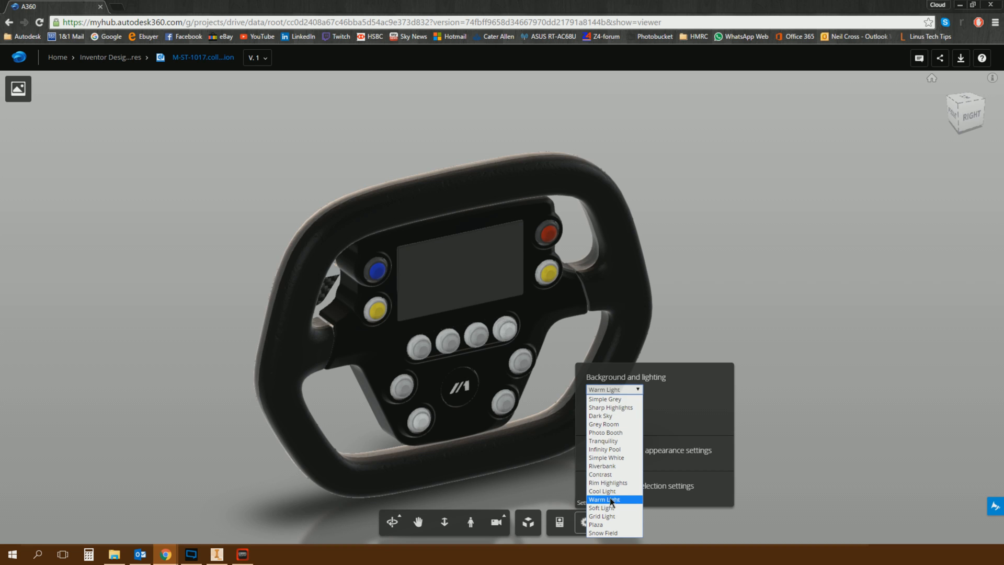
pyautogui.click(603, 499)
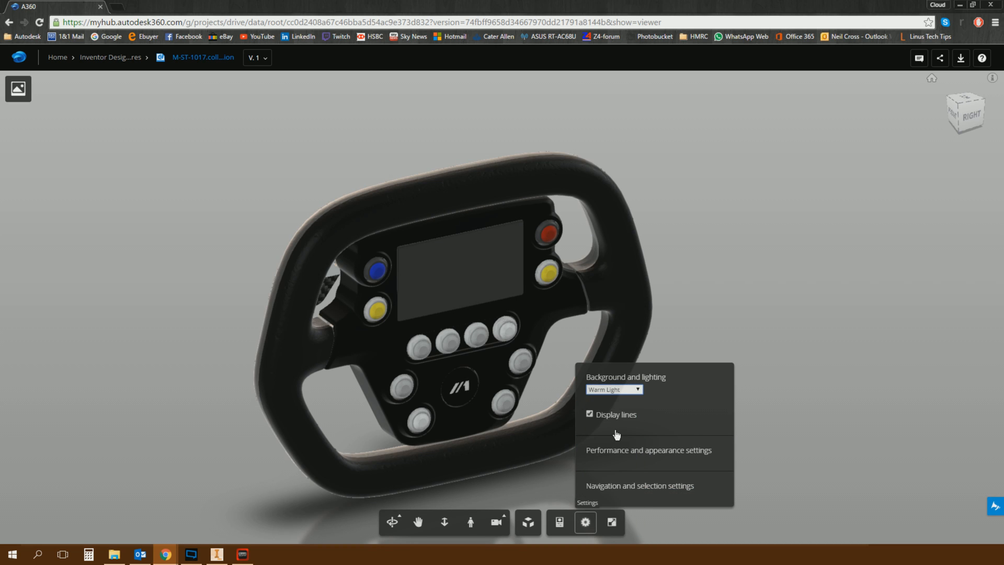
pyautogui.click(612, 389)
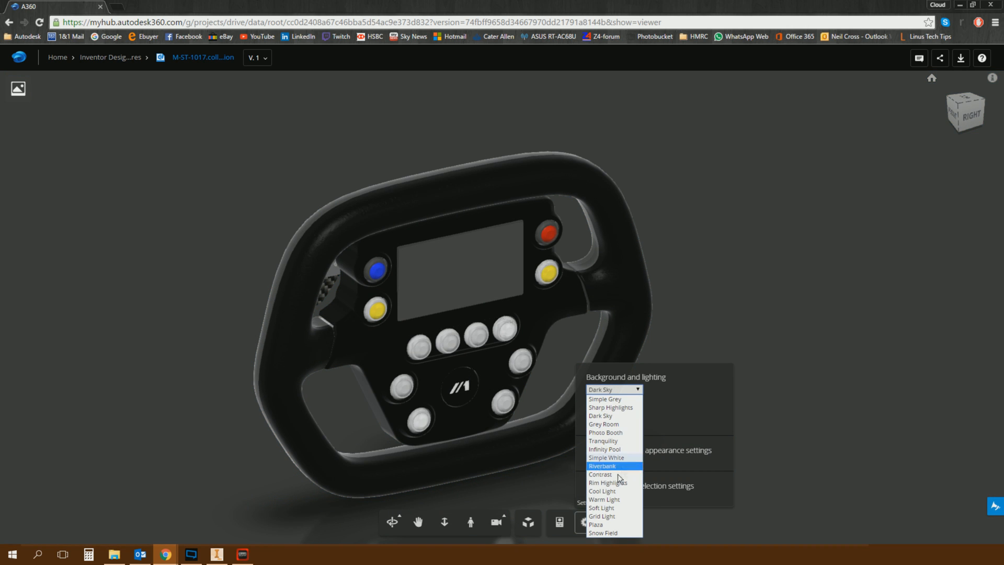
pyautogui.click(601, 465)
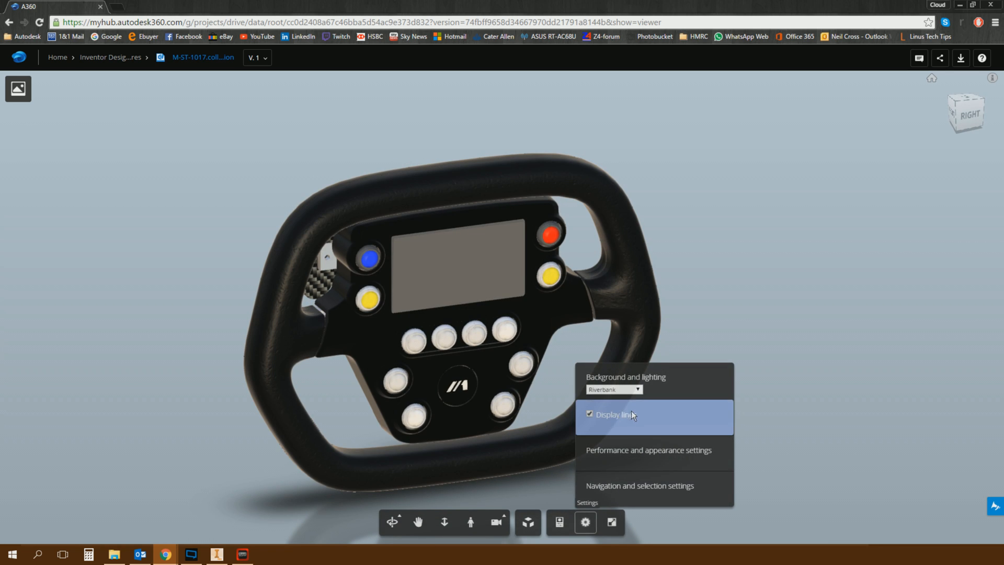
pyautogui.moveTo(648, 449)
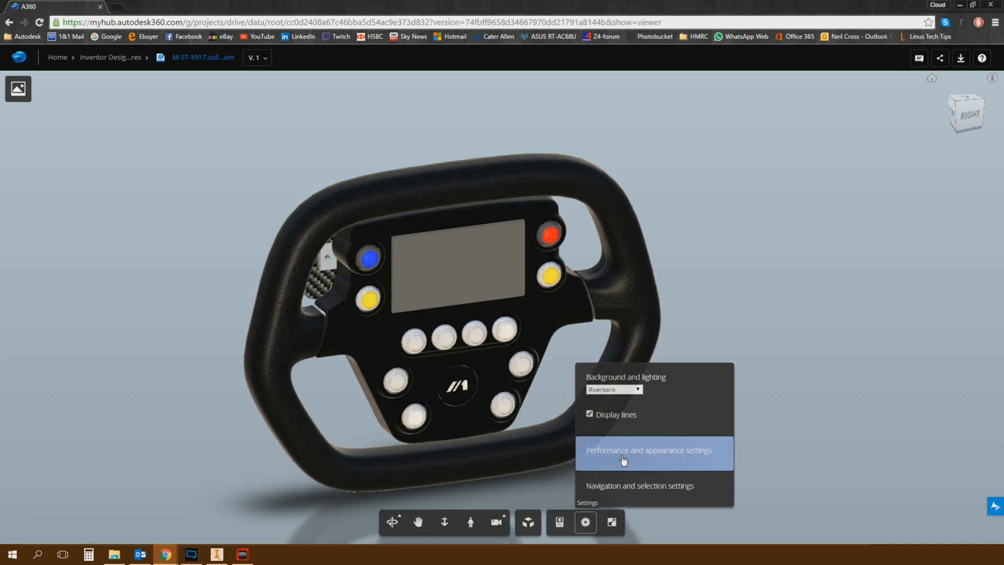
# Turn off Ground reflection, toggle Anti-aliasing, and close the performance settings
pyautogui.click(647, 450)
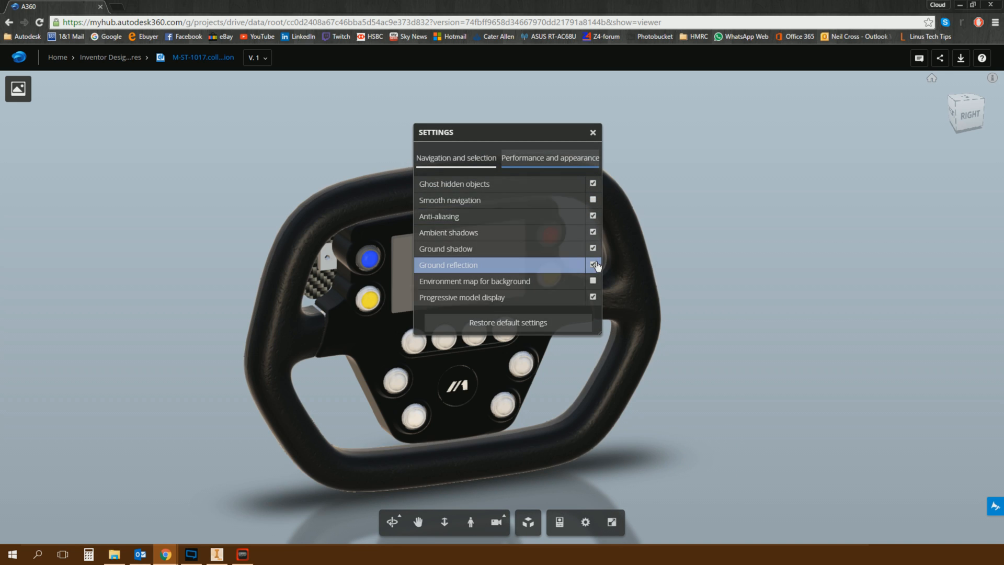
pyautogui.click(592, 264)
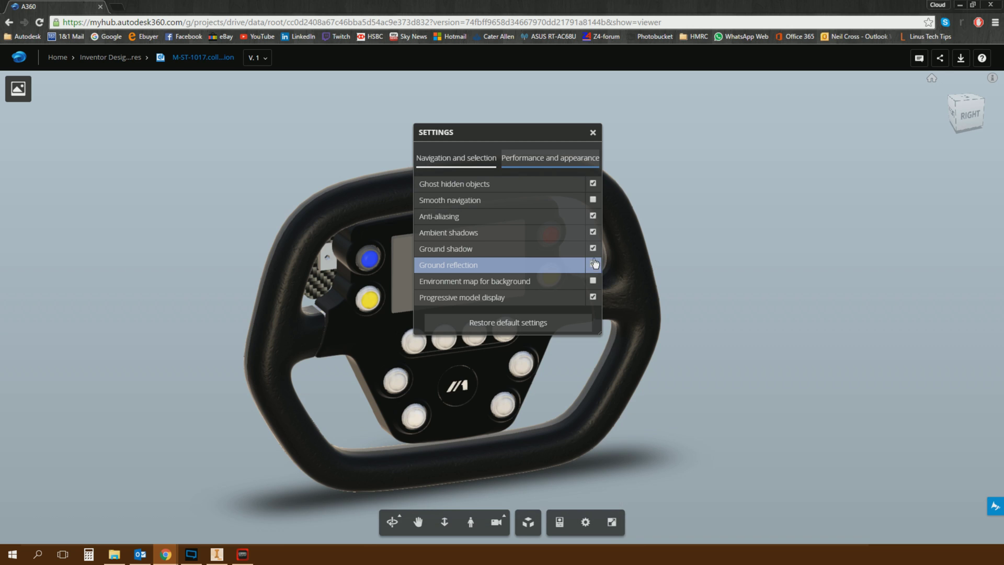
pyautogui.click(592, 265)
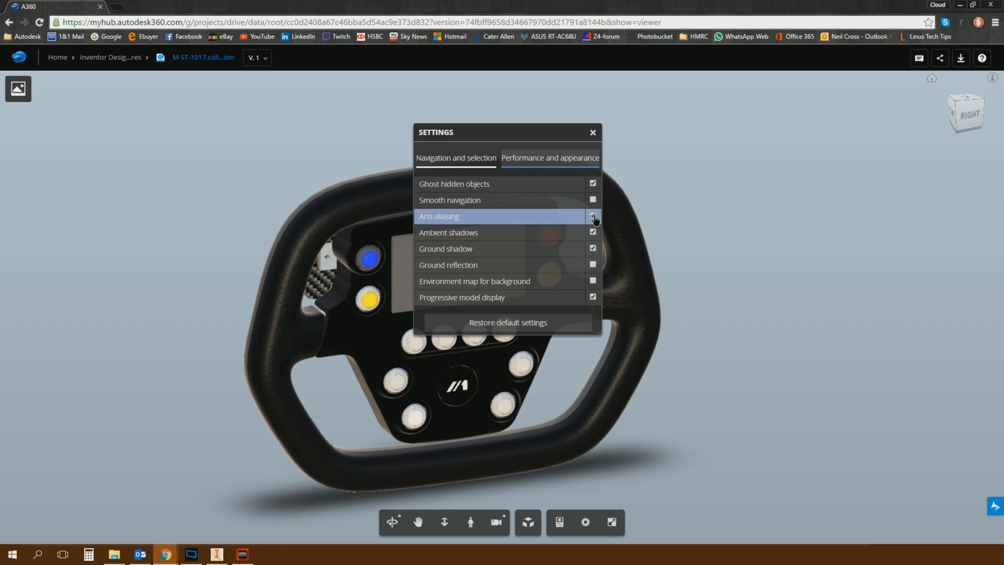
pyautogui.click(591, 216)
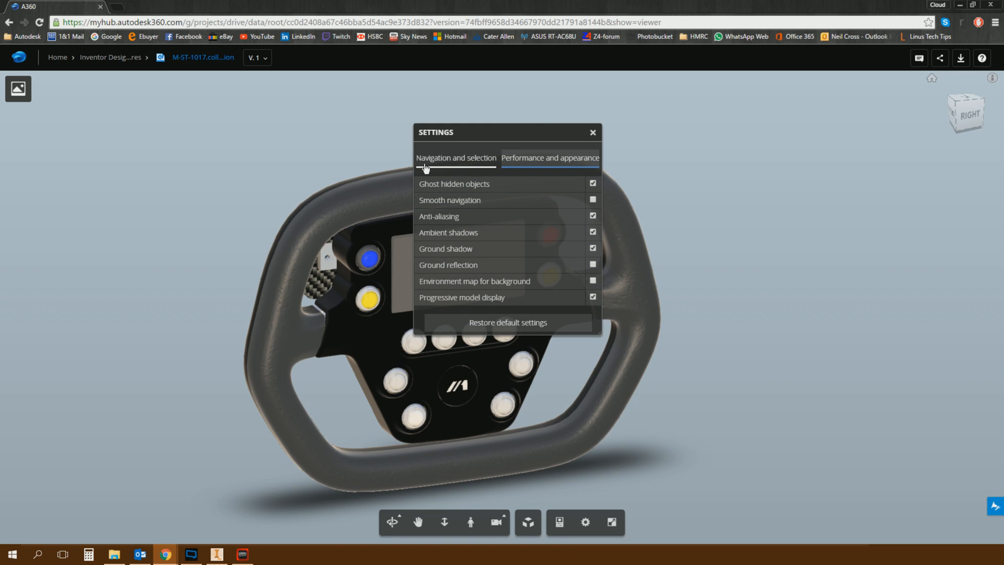
pyautogui.click(455, 158)
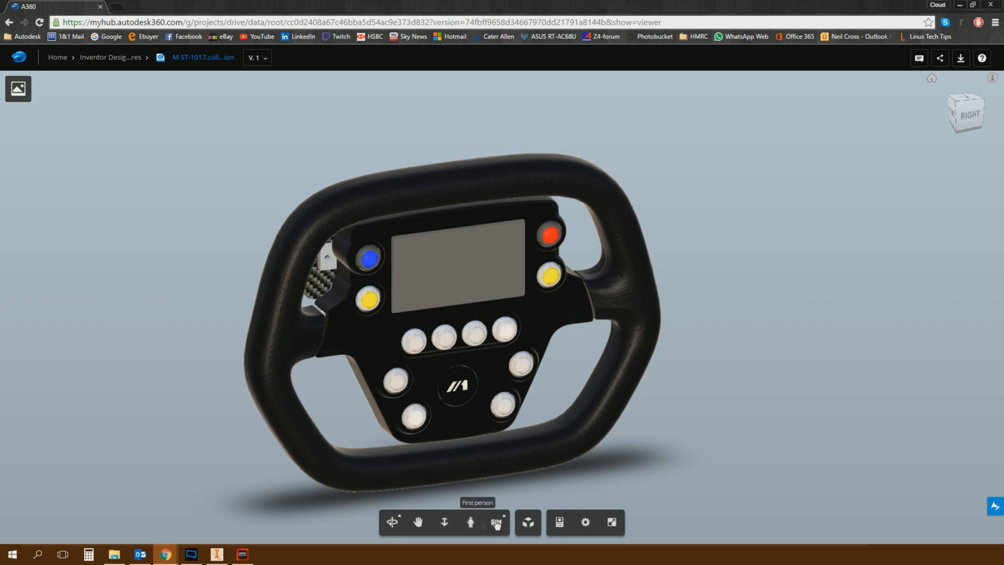
pyautogui.moveTo(391, 521)
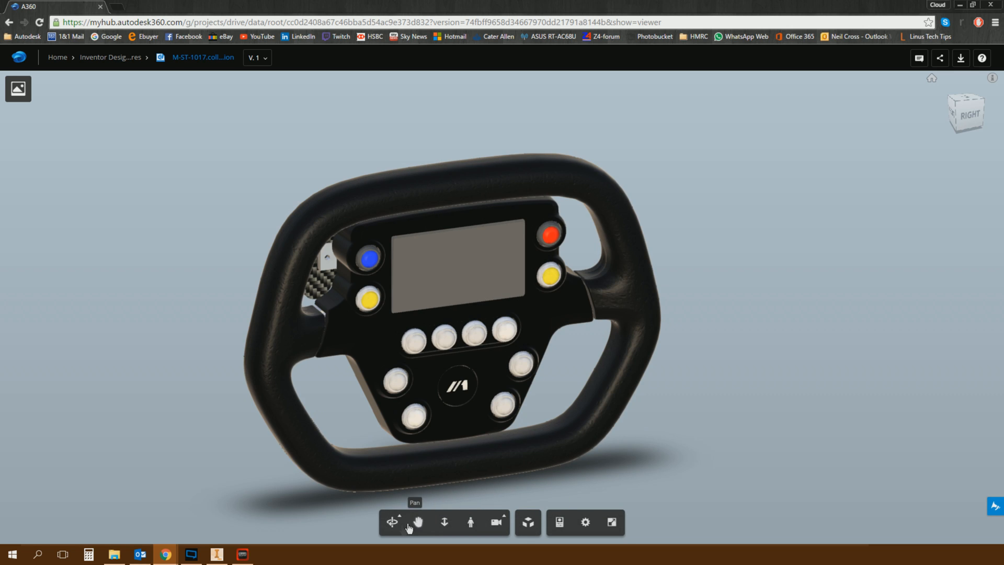
pyautogui.moveTo(432, 526)
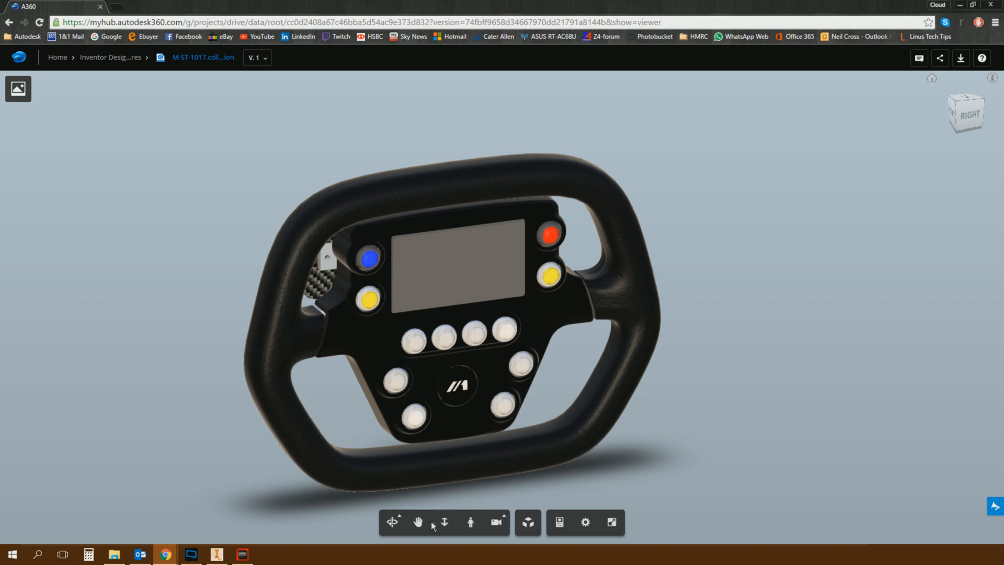
pyautogui.moveTo(494, 522)
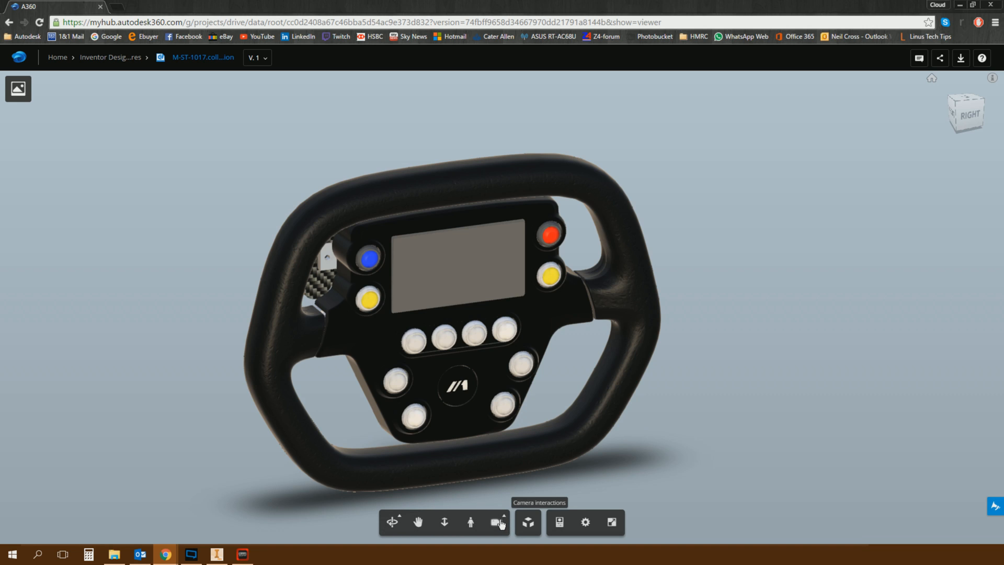
pyautogui.moveTo(528, 535)
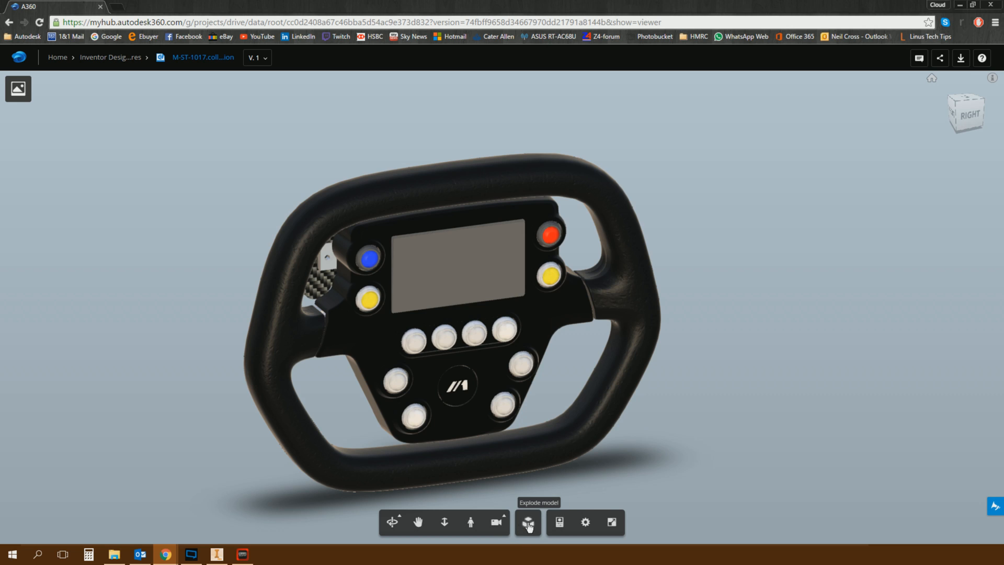
# Enable Explode model and show the Solid1 part's properties
pyautogui.click(527, 522)
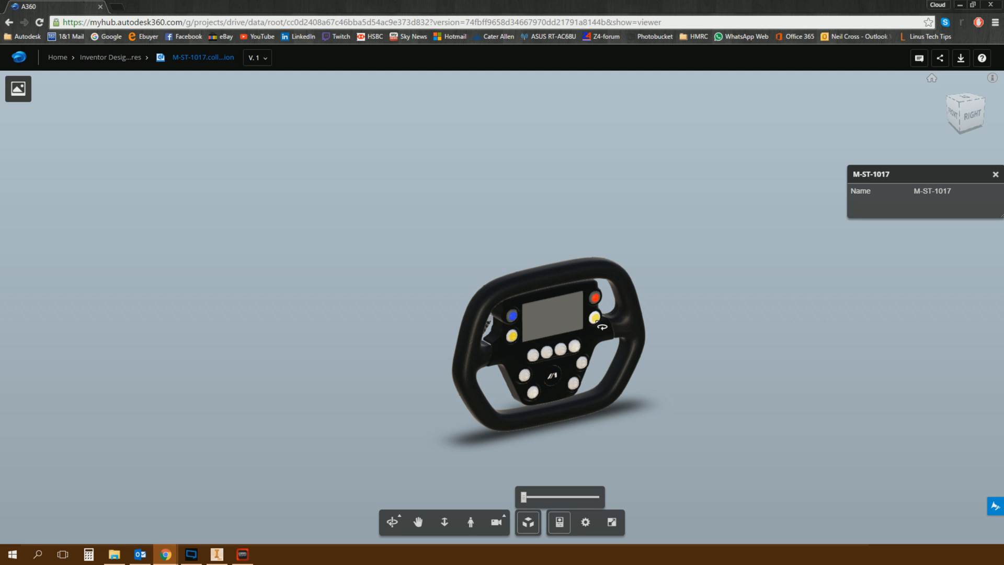
pyautogui.click(594, 318)
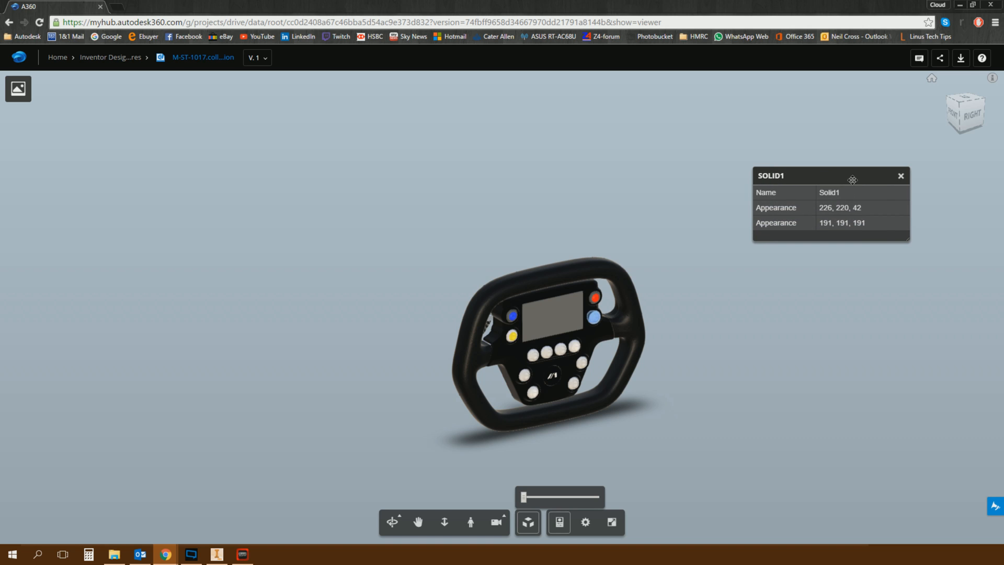
# Close the SOLID1 properties panel and show the design's comments
pyautogui.click(829, 193)
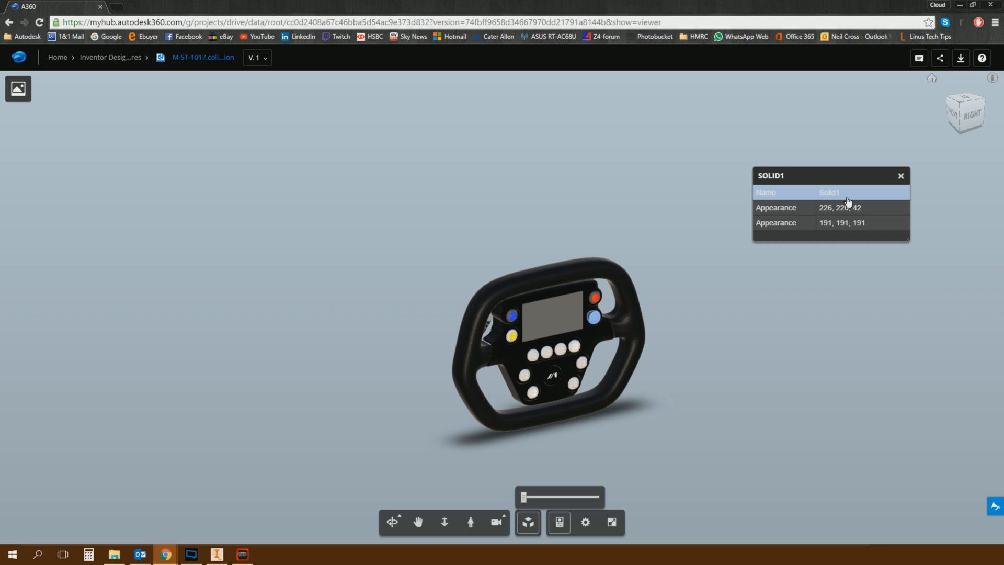
pyautogui.moveTo(848, 201)
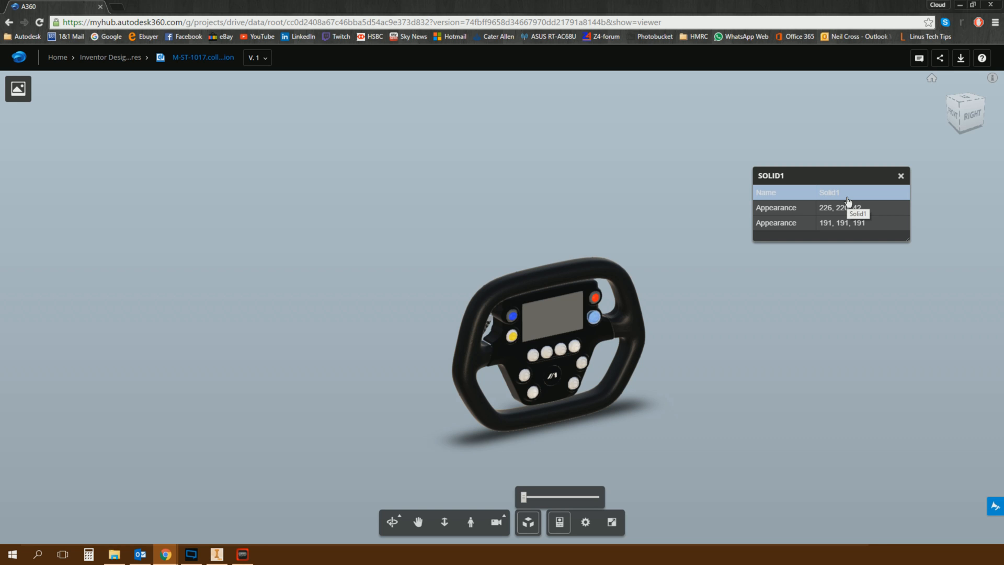
pyautogui.moveTo(854, 195)
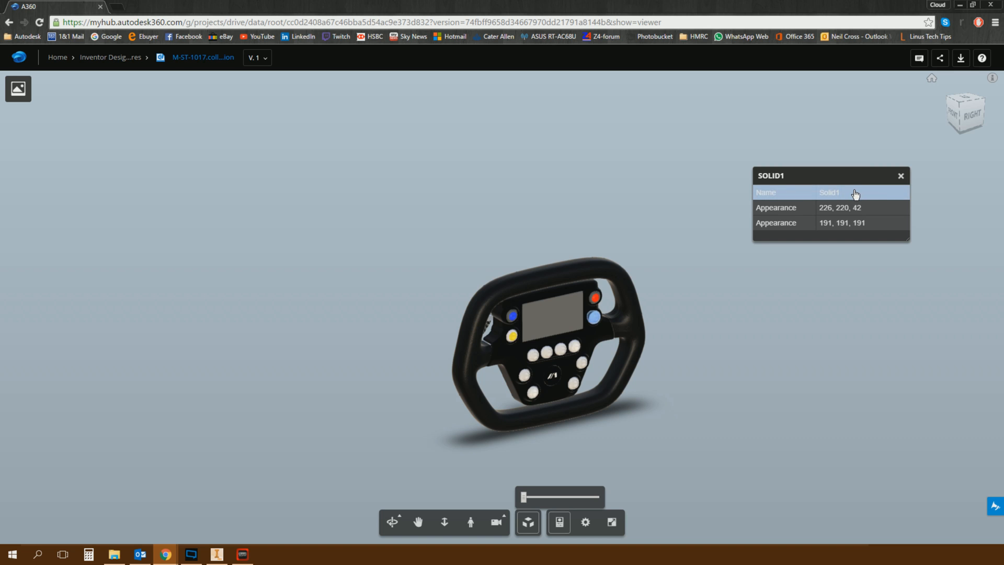
pyautogui.moveTo(798, 221)
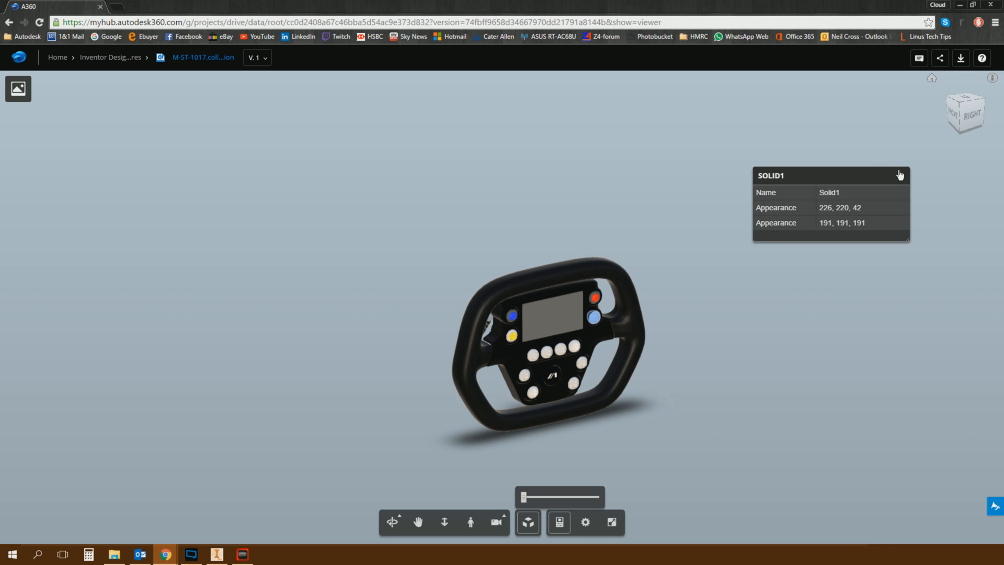
pyautogui.click(900, 175)
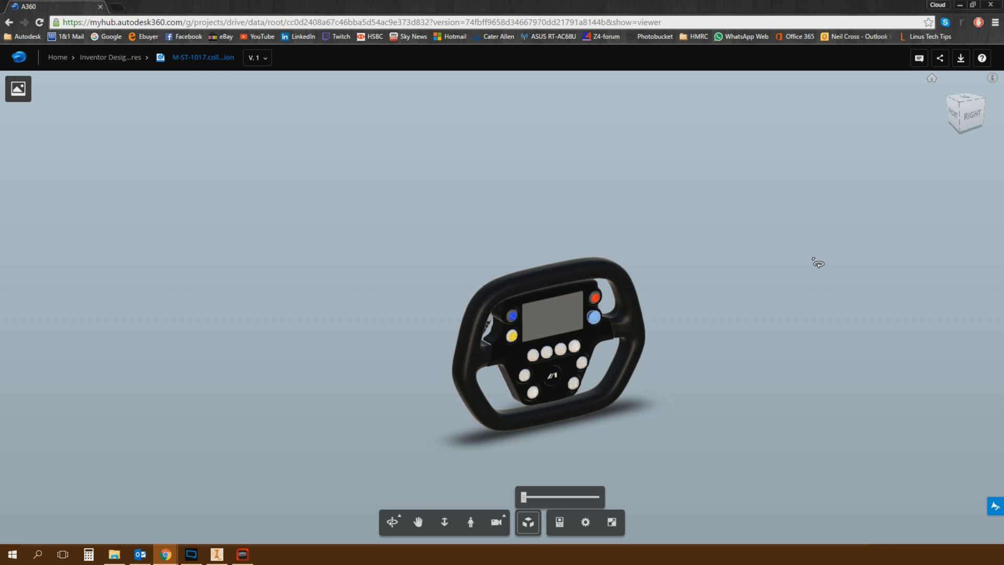
pyautogui.moveTo(911, 49)
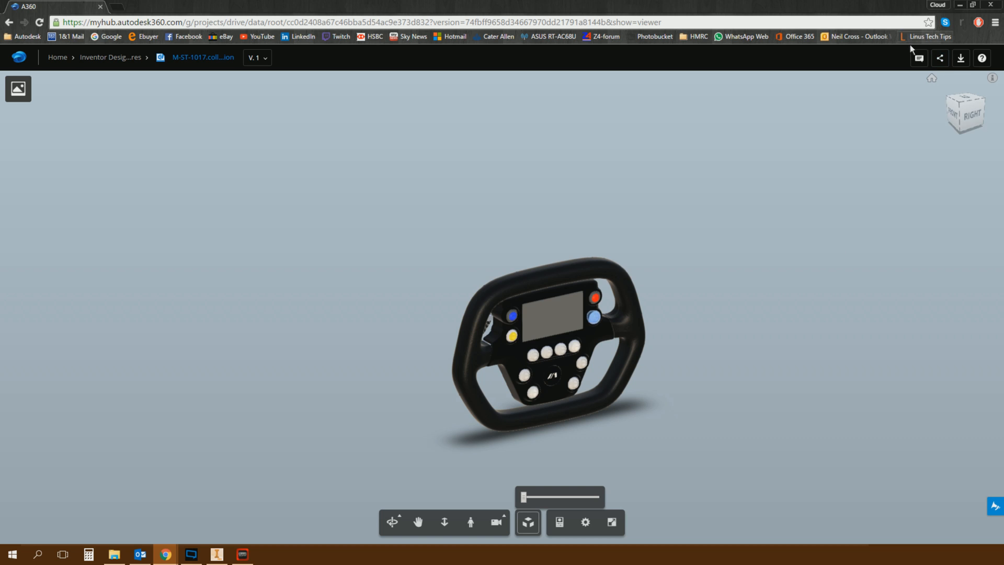
pyautogui.click(917, 57)
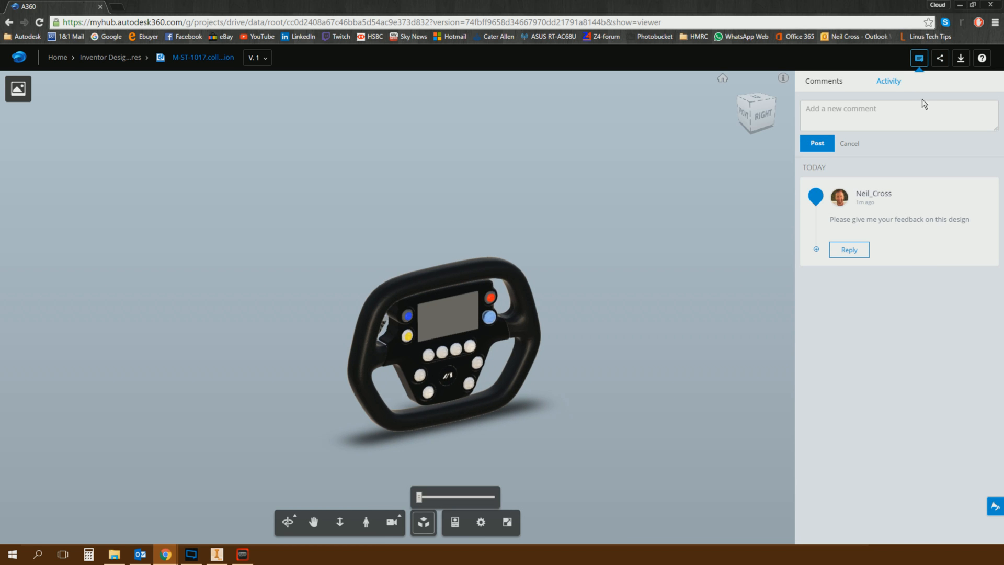
# Post the comment 'I like it, I like it a lot' in the Activity panel
pyautogui.click(896, 116)
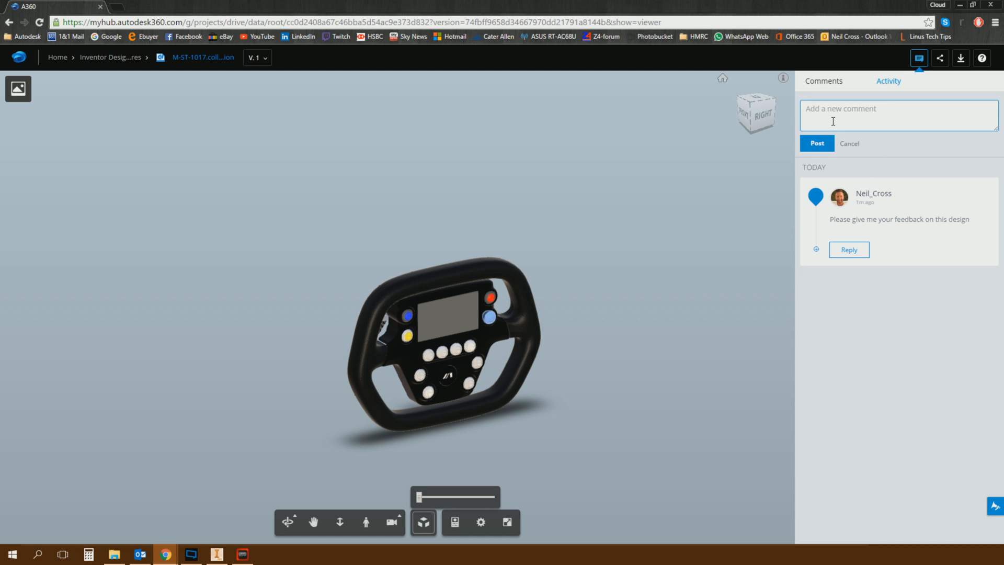
pyautogui.write('I like it.')
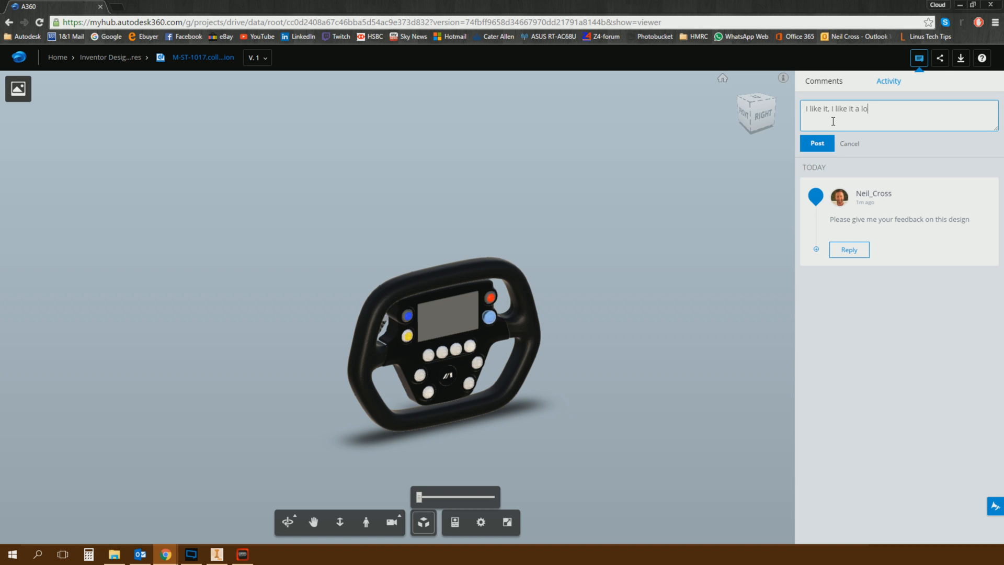
pyautogui.click(816, 143)
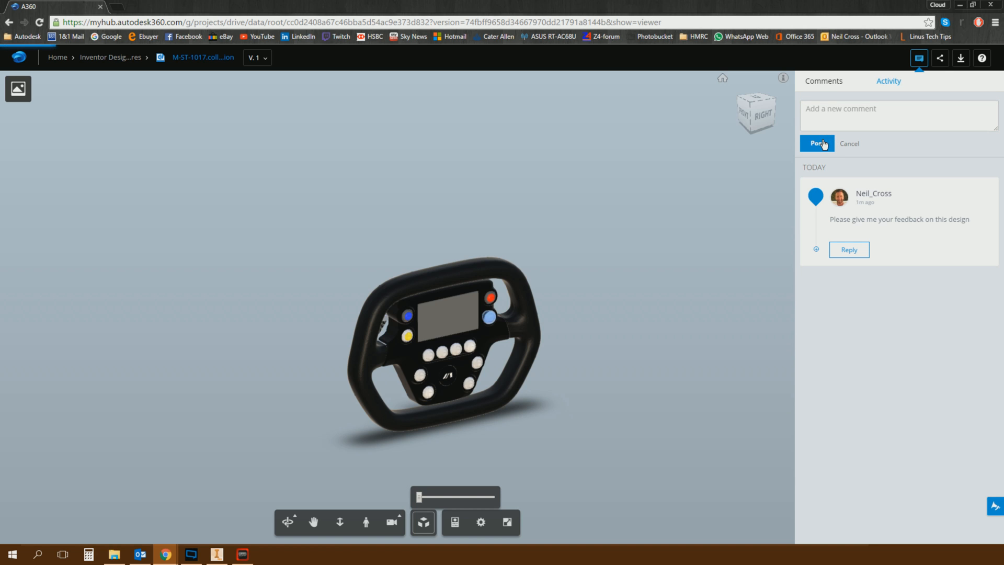
pyautogui.click(816, 143)
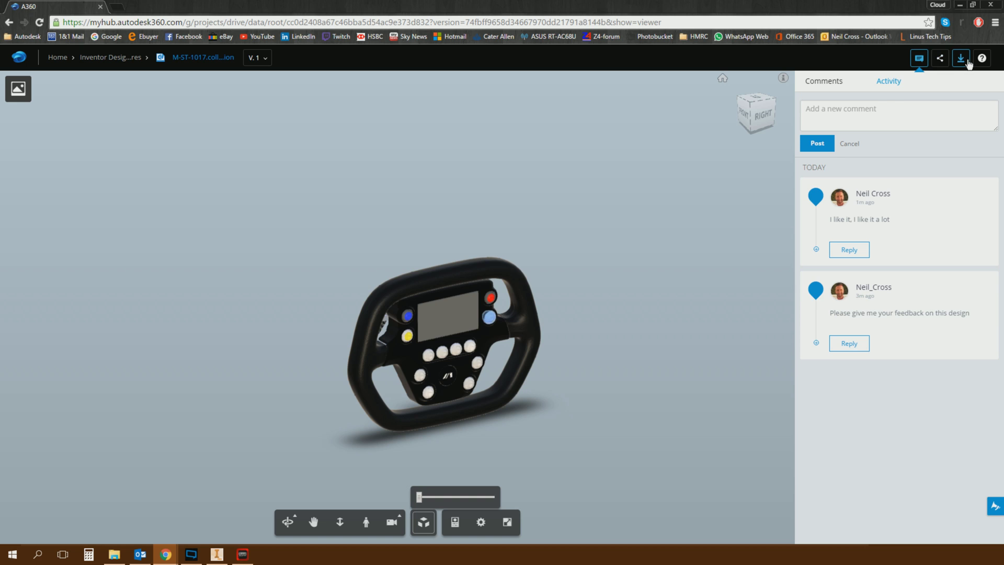
pyautogui.moveTo(960, 58)
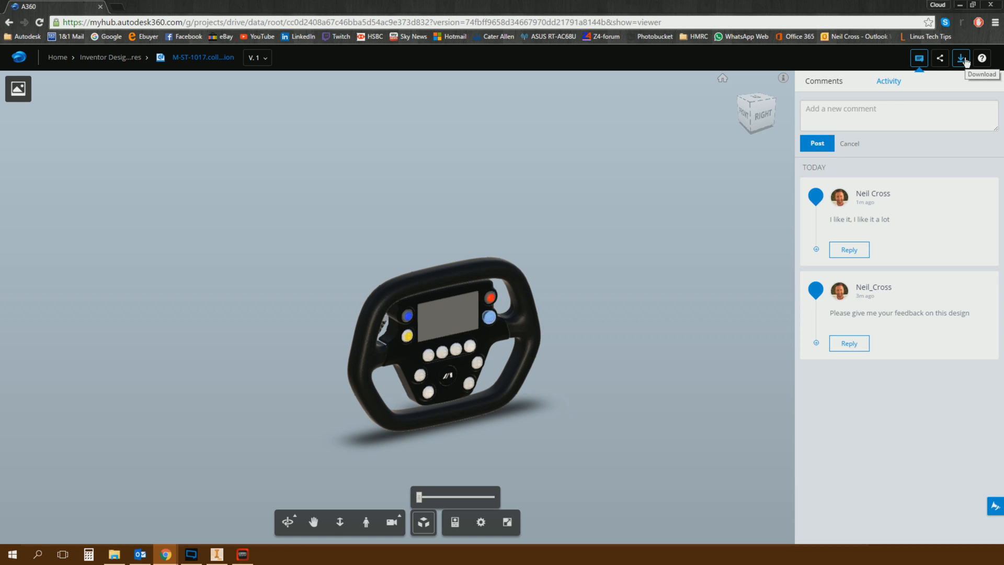
# Download the design as M-ST-1017.collaboration from the viewer header
pyautogui.click(959, 58)
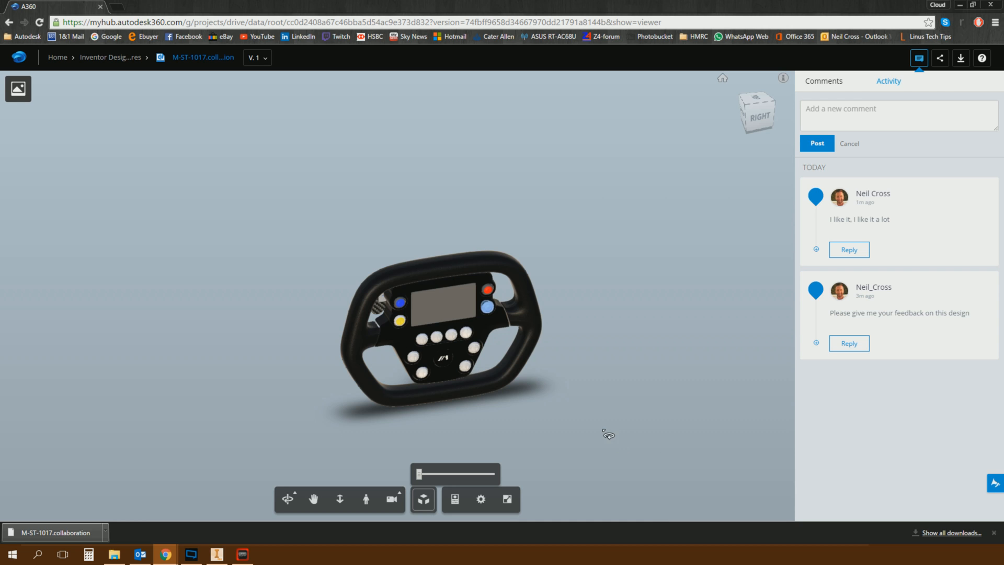
pyautogui.moveTo(634, 386)
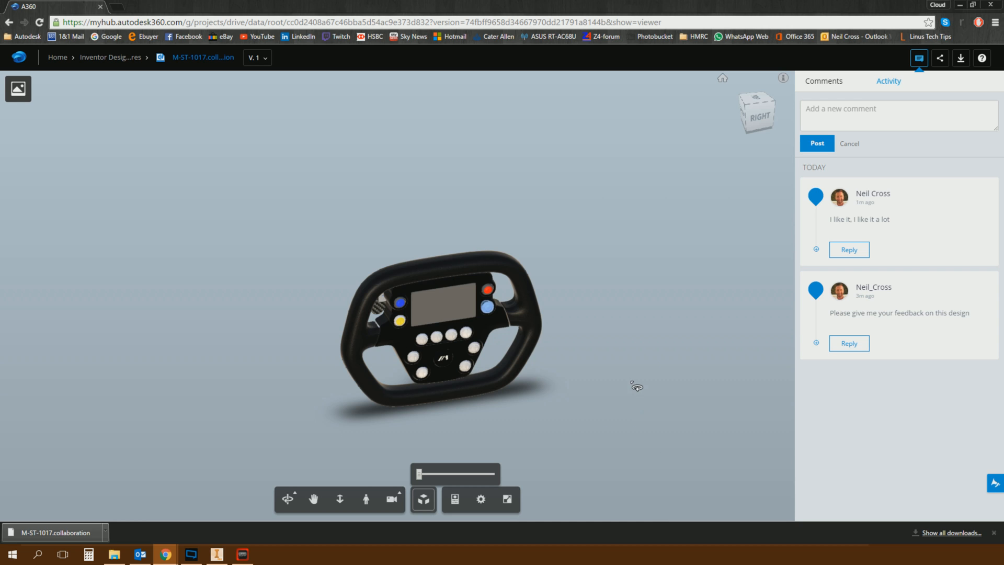
pyautogui.moveTo(503, 328)
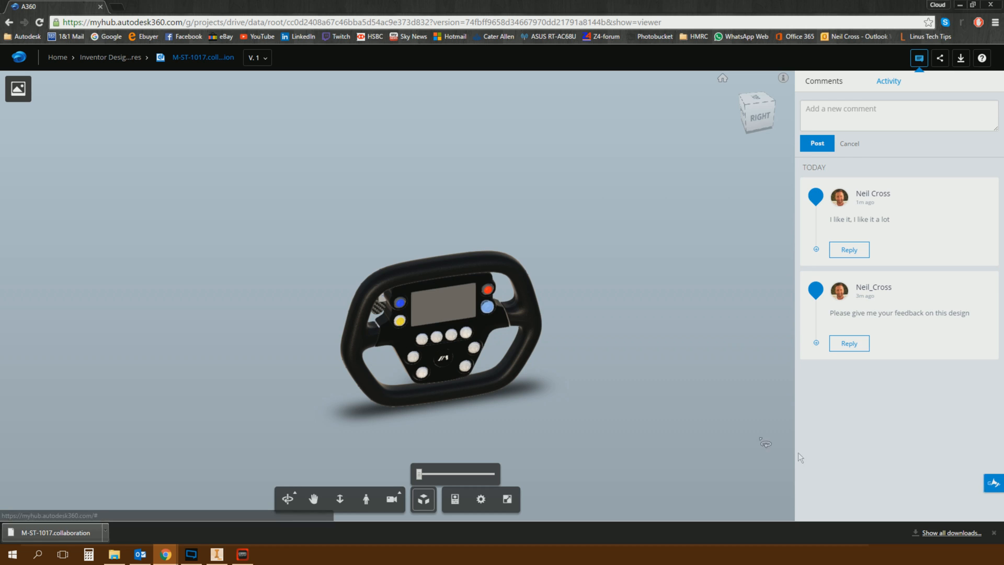
pyautogui.moveTo(549, 471)
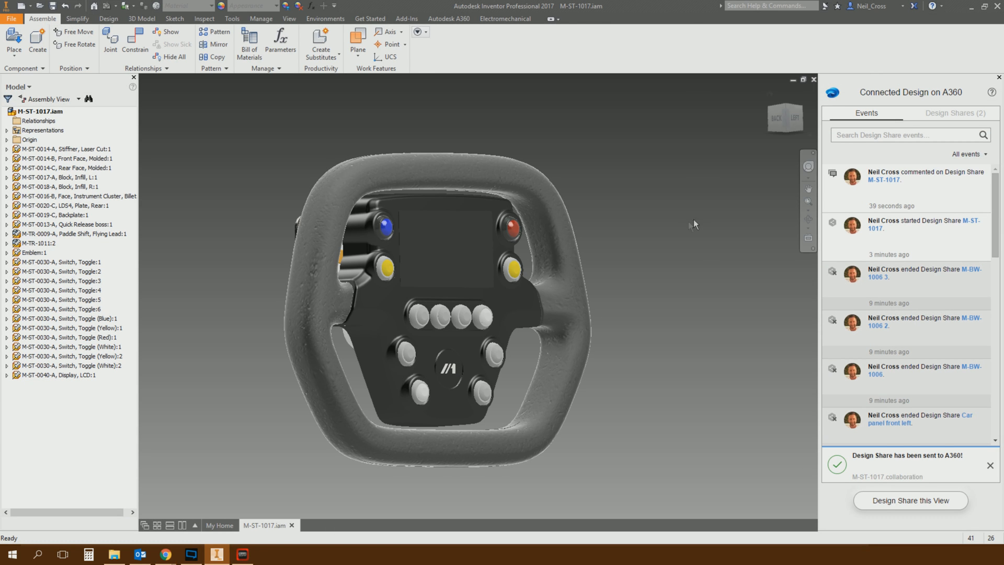
pyautogui.moveTo(834, 188)
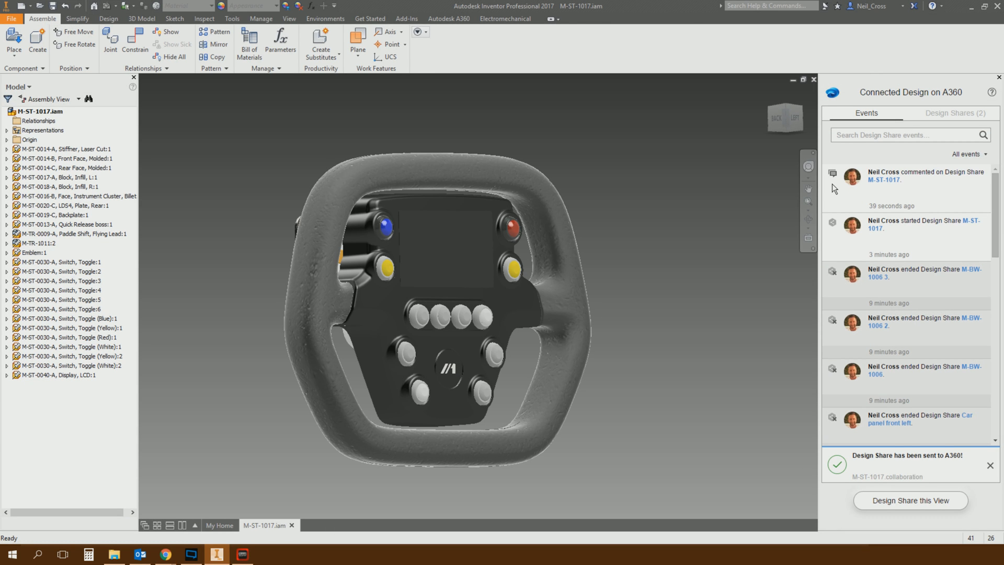
pyautogui.moveTo(683, 290)
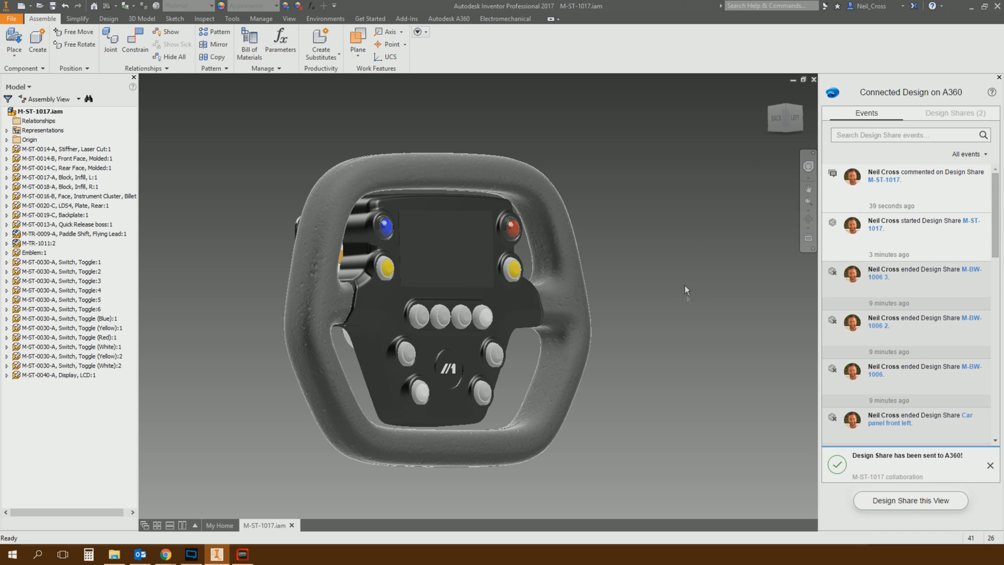
pyautogui.moveTo(925, 180)
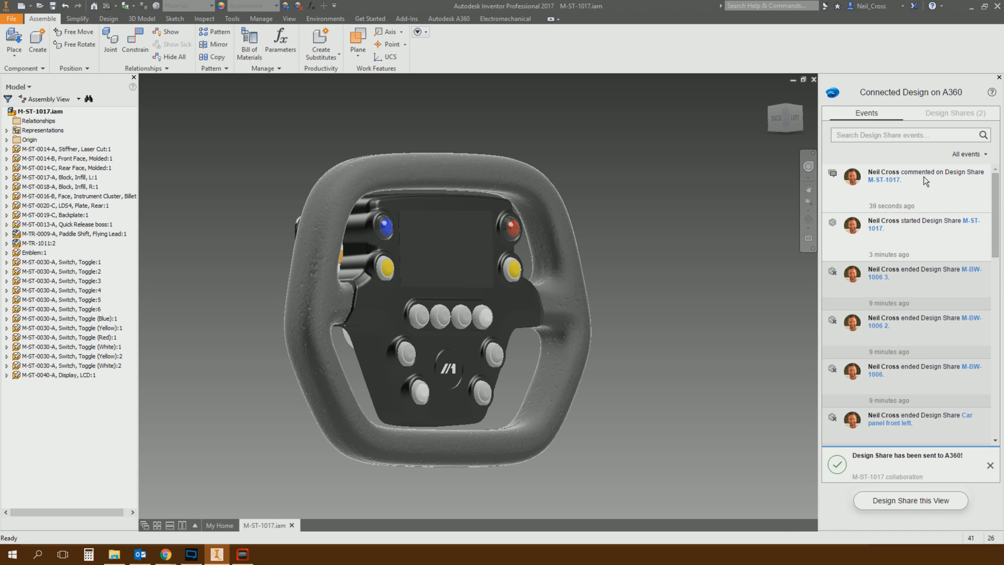
pyautogui.moveTo(900, 192)
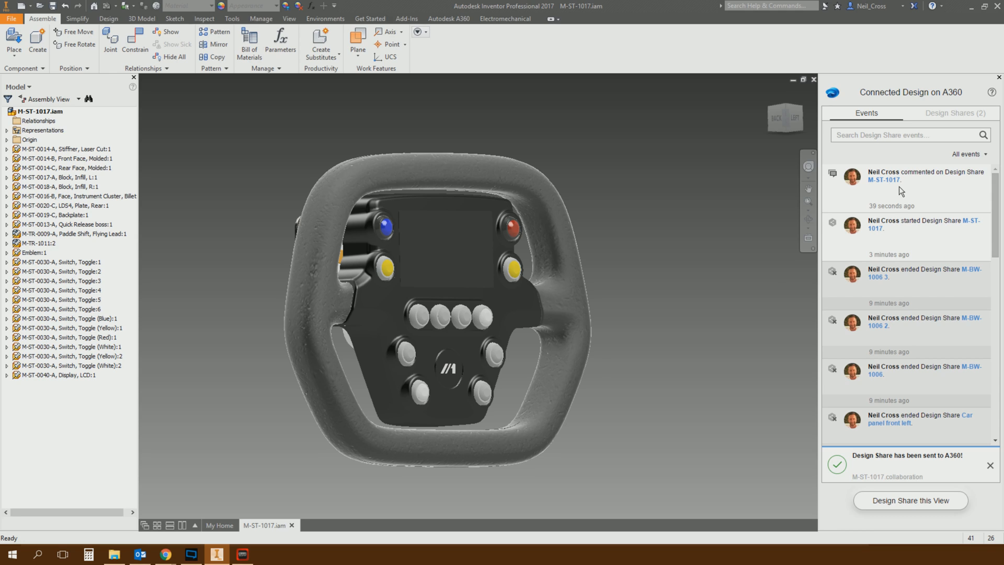
pyautogui.moveTo(899, 184)
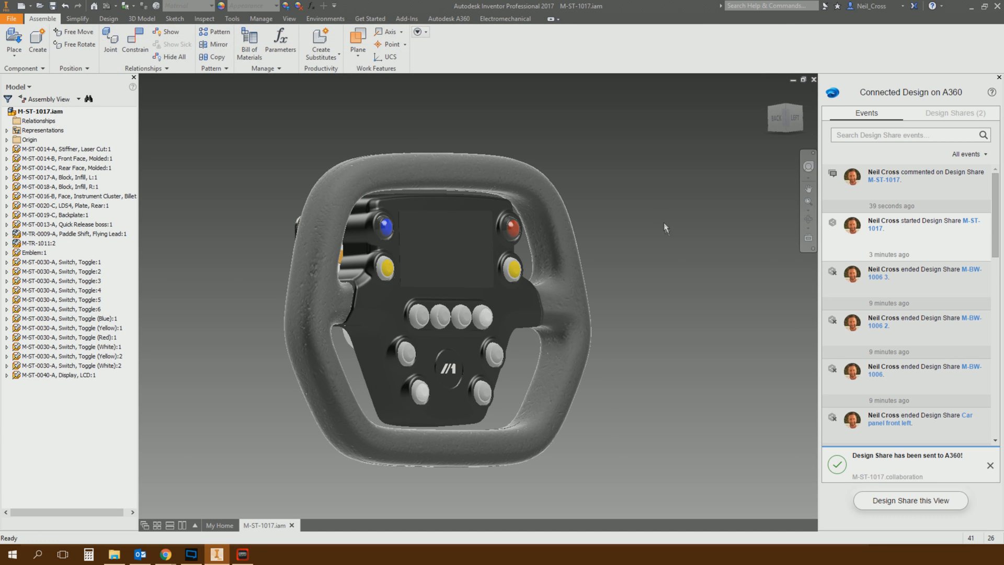
pyautogui.moveTo(665, 232)
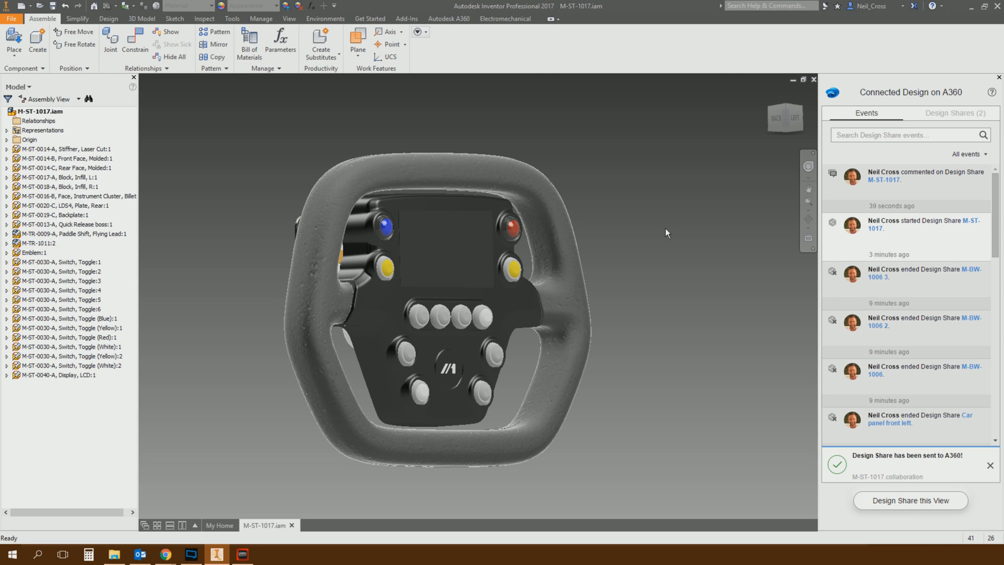
pyautogui.moveTo(623, 210)
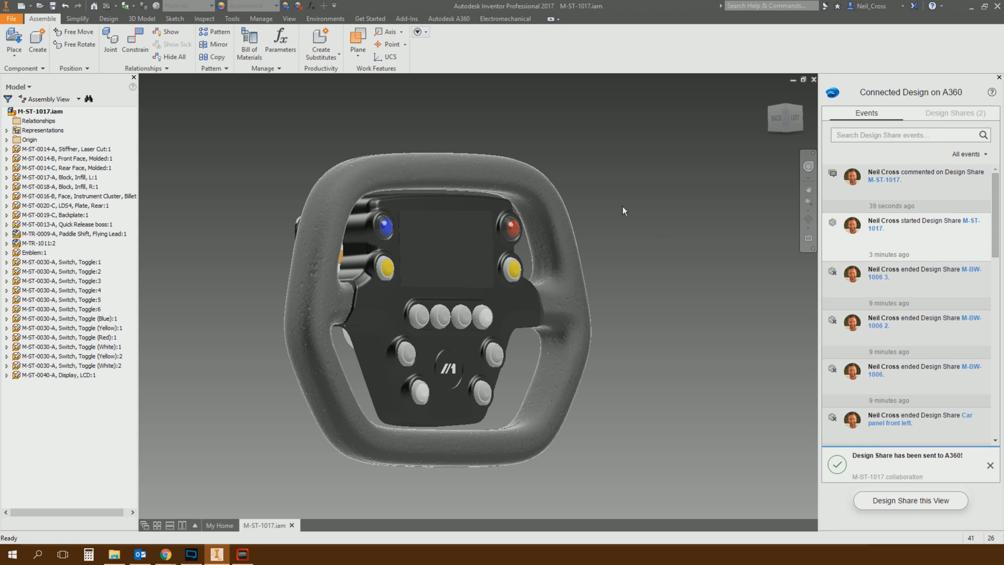
# End the M-ST-1017 Design Share on A360, leaving M-BW-1024, and close the panel
pyautogui.click(955, 113)
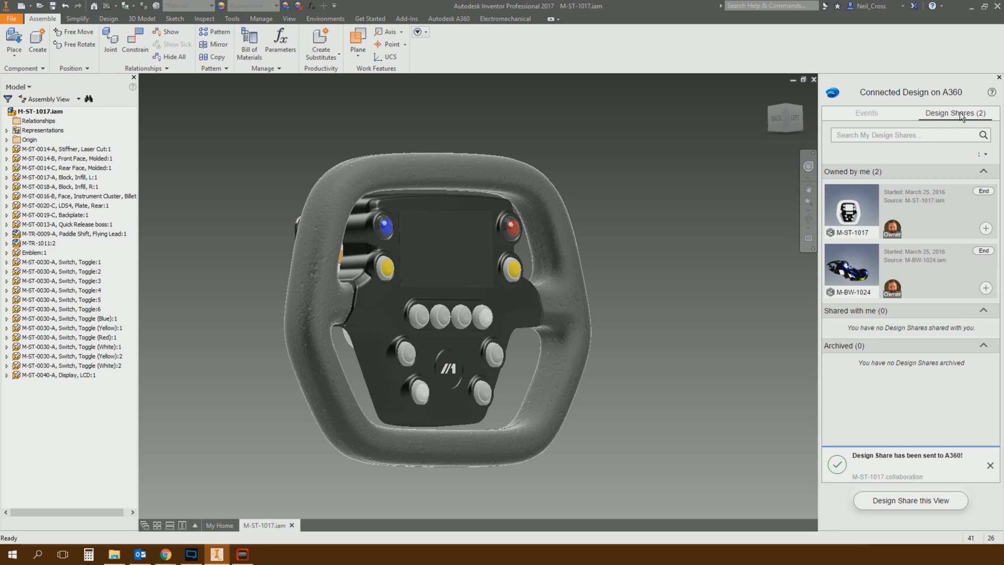
pyautogui.moveTo(982, 190)
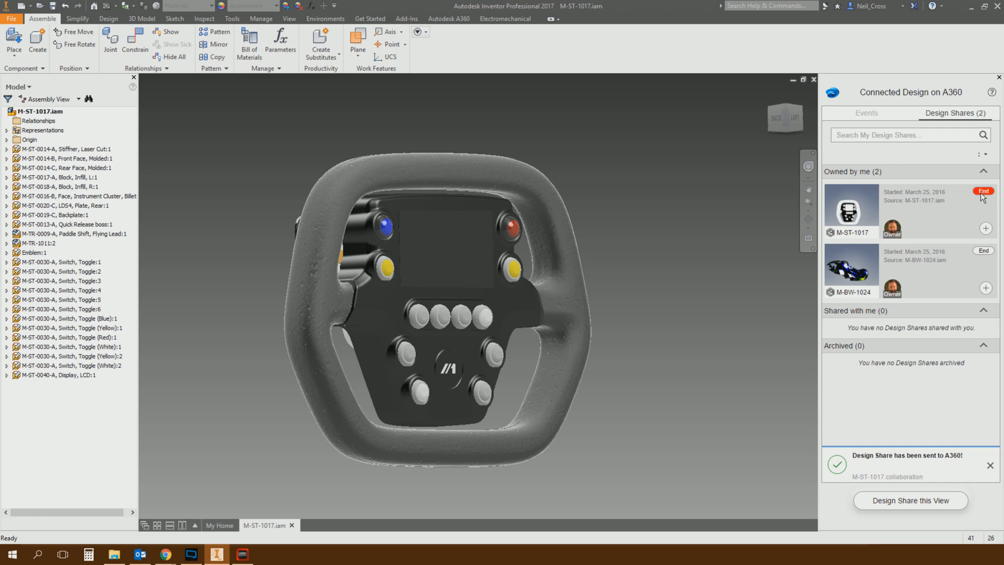
pyautogui.click(982, 190)
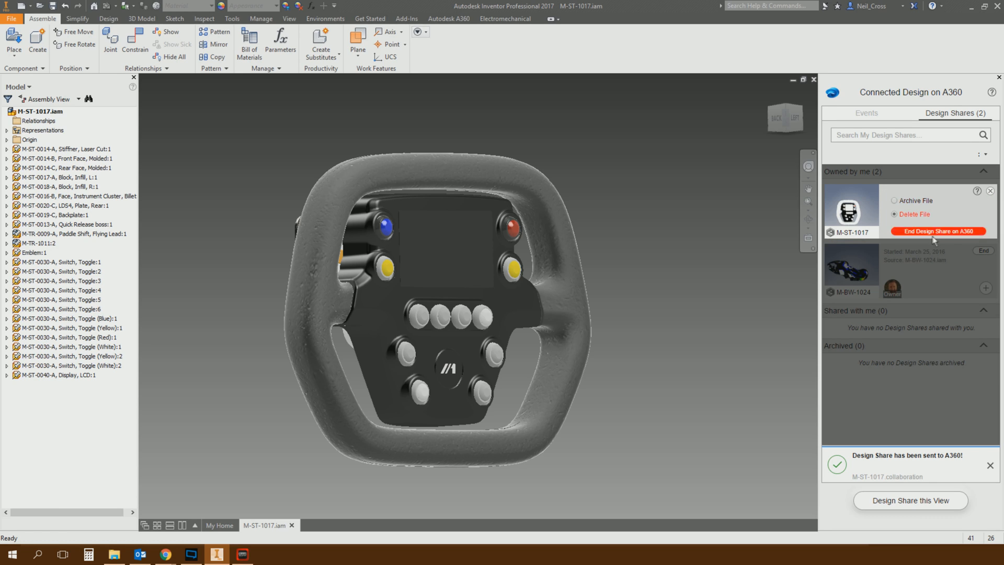
pyautogui.click(939, 231)
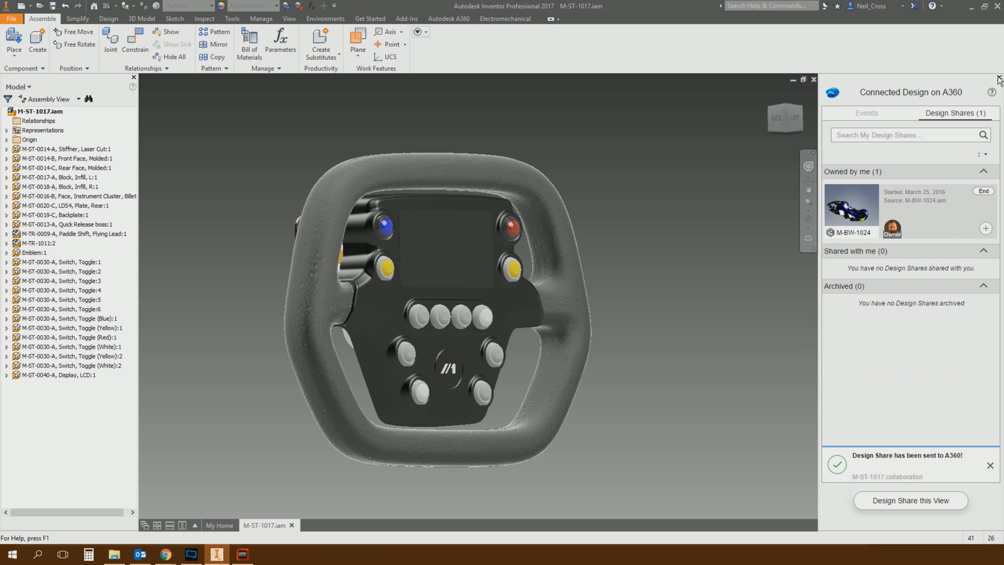
pyautogui.click(813, 78)
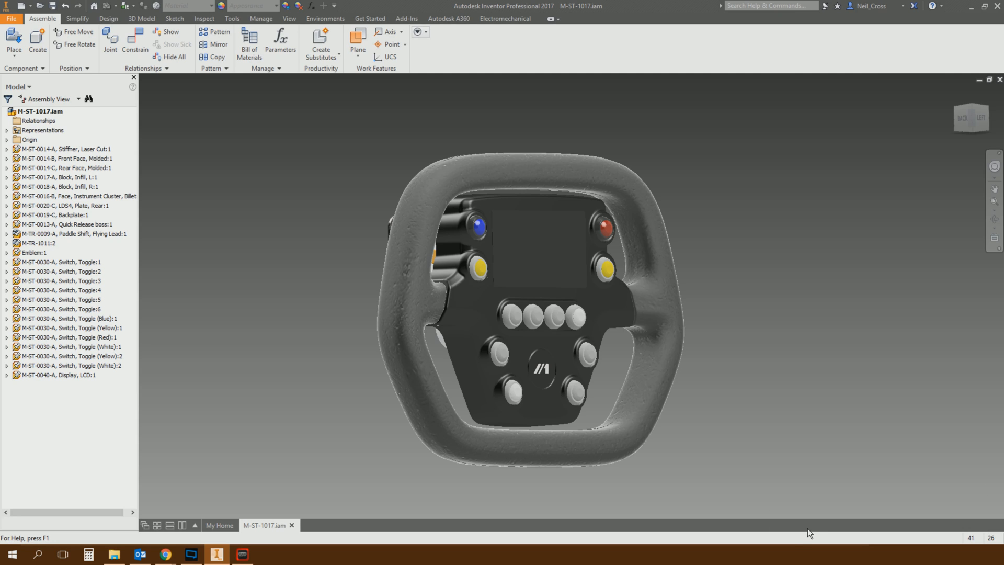
pyautogui.moveTo(829, 543)
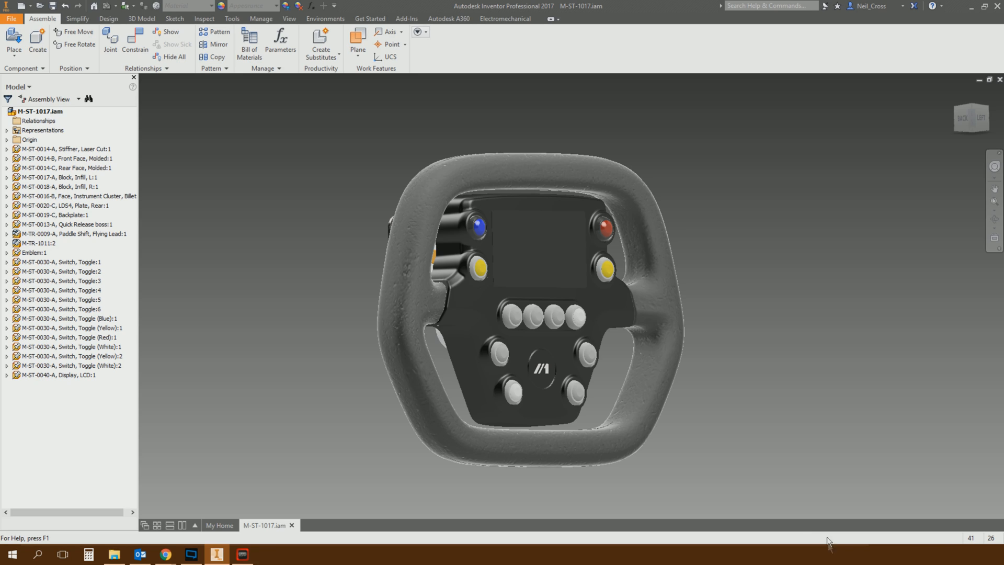
pyautogui.moveTo(696, 474)
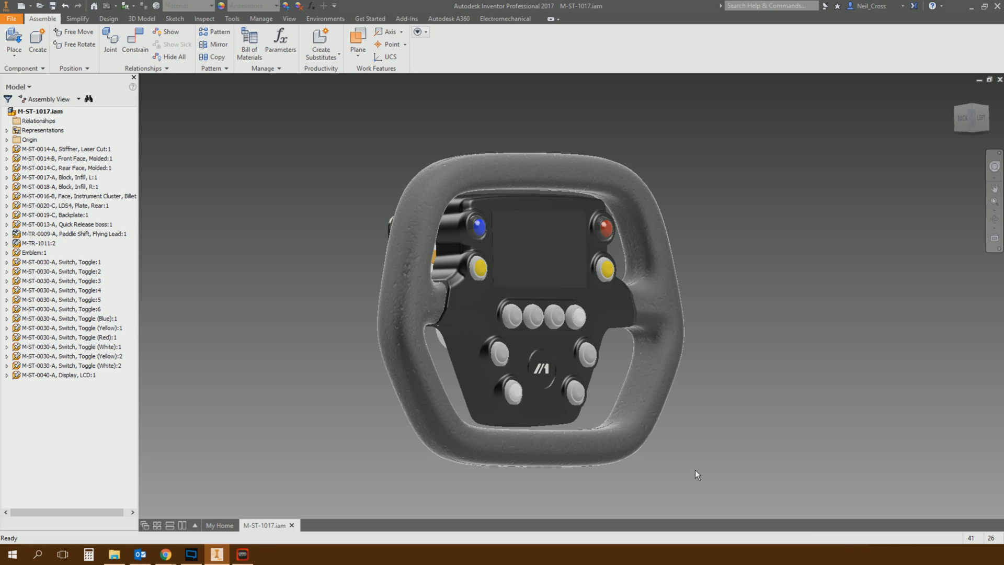